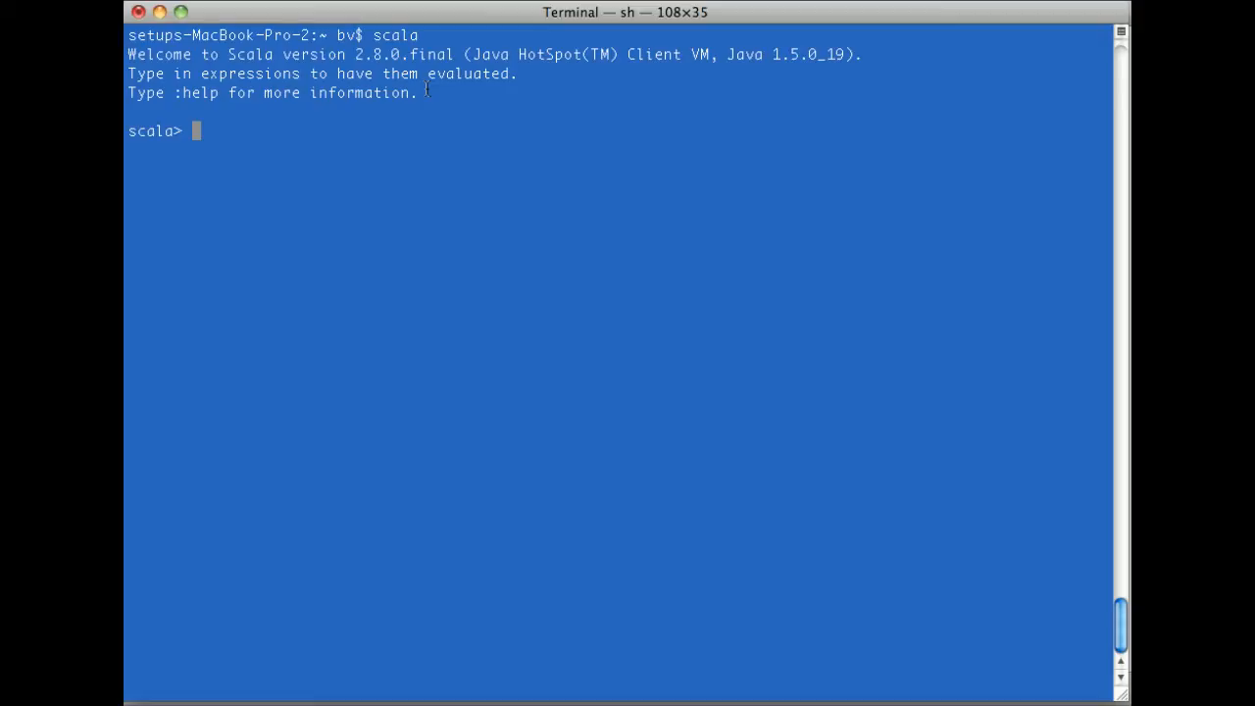
- Define f(size: Int) that prints its size argument
text(def f)
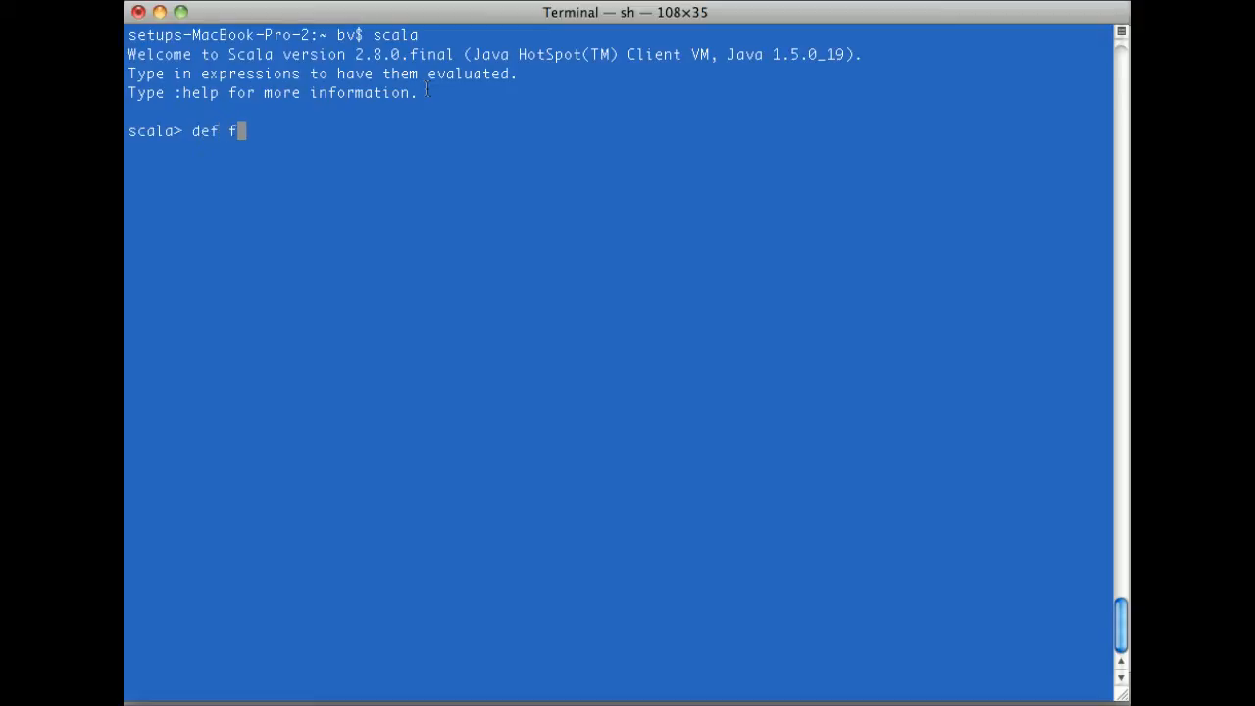
text((size:)
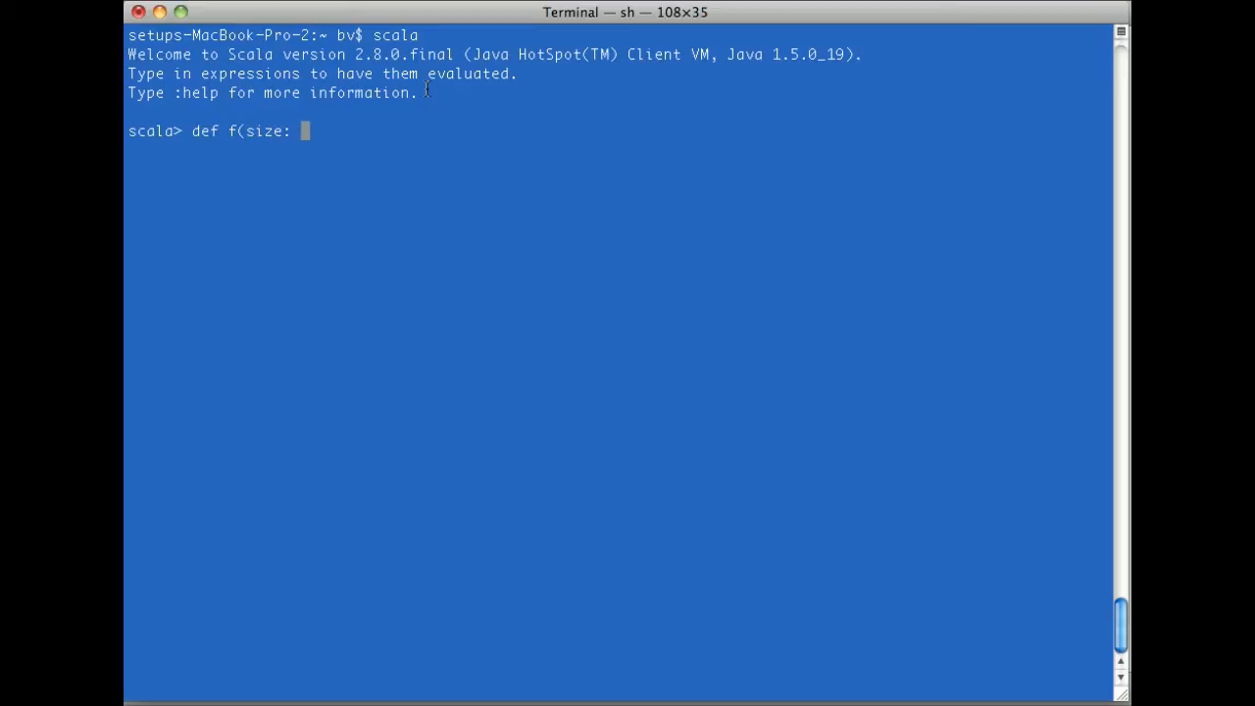
text(Int))
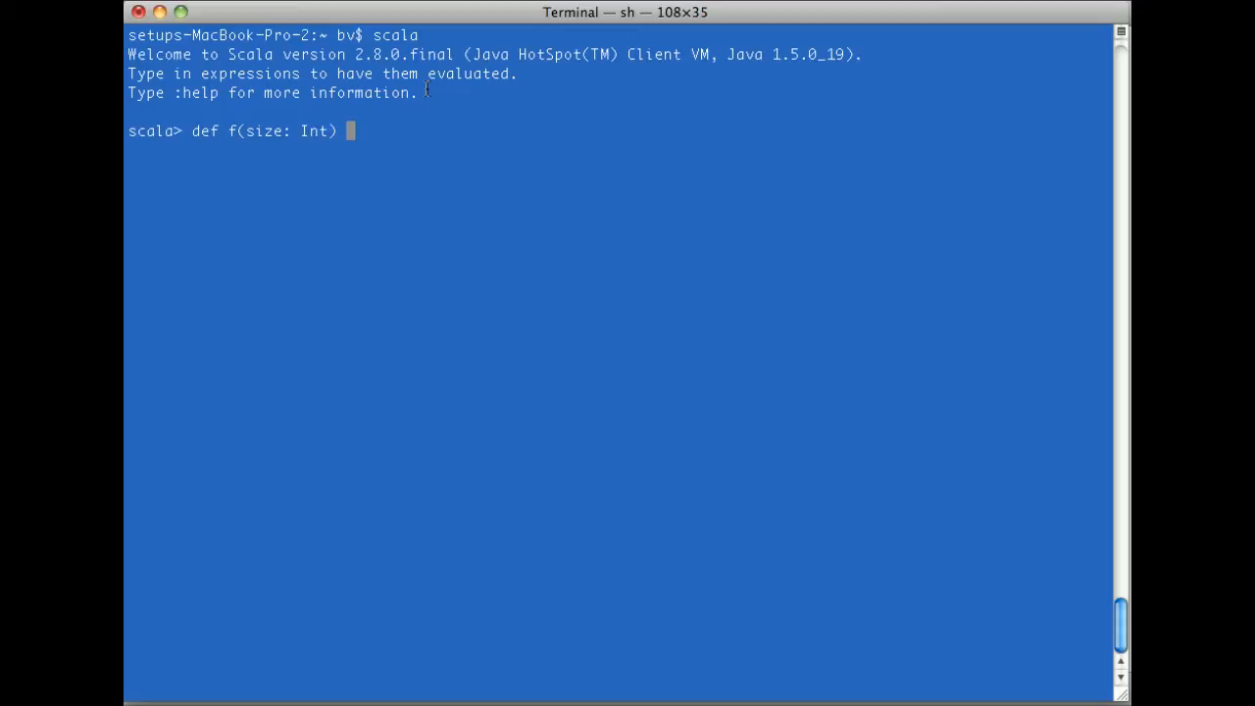
text({ println()
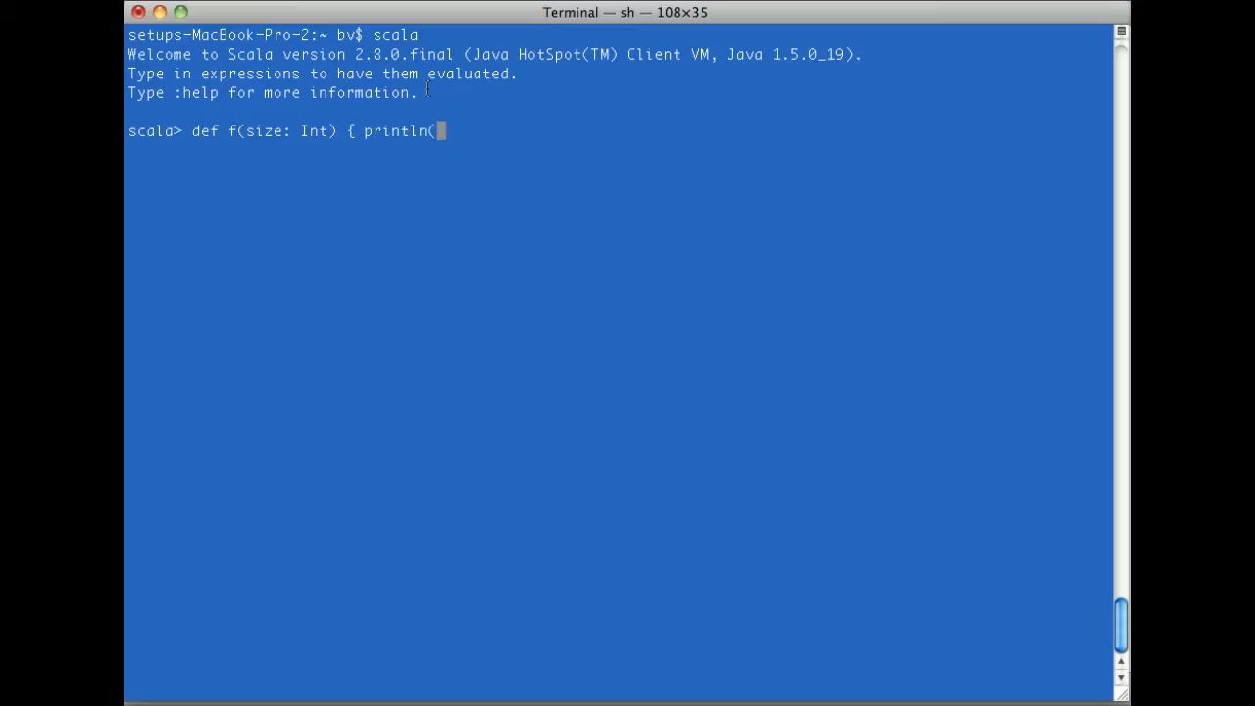
text(size))
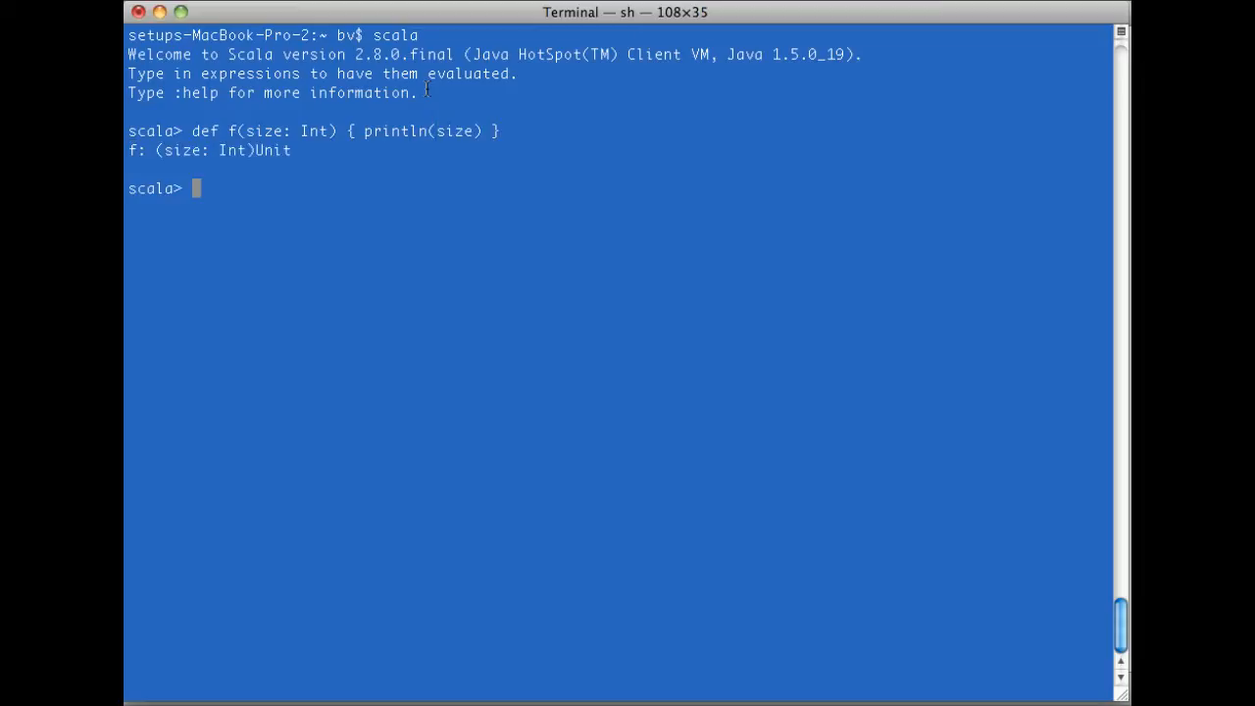
- Call f positionally with 10 and with the named argument size = 99
text(f()
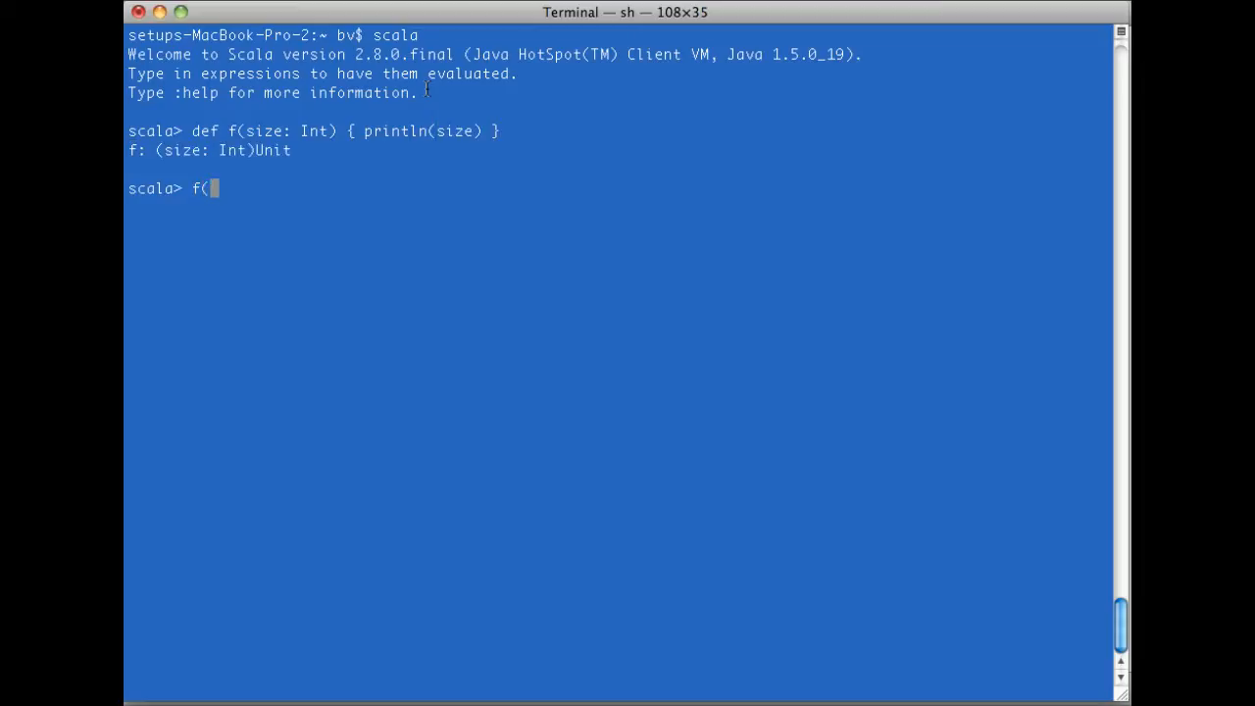
text(10))
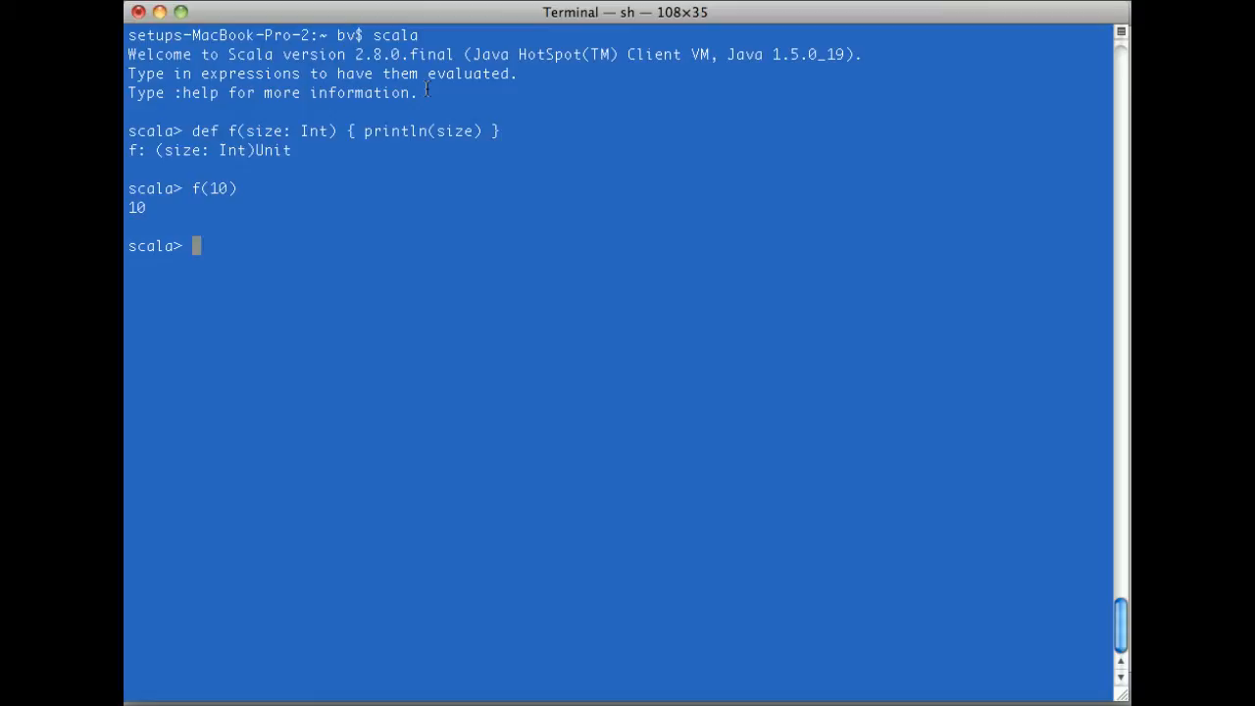
text(f(size)
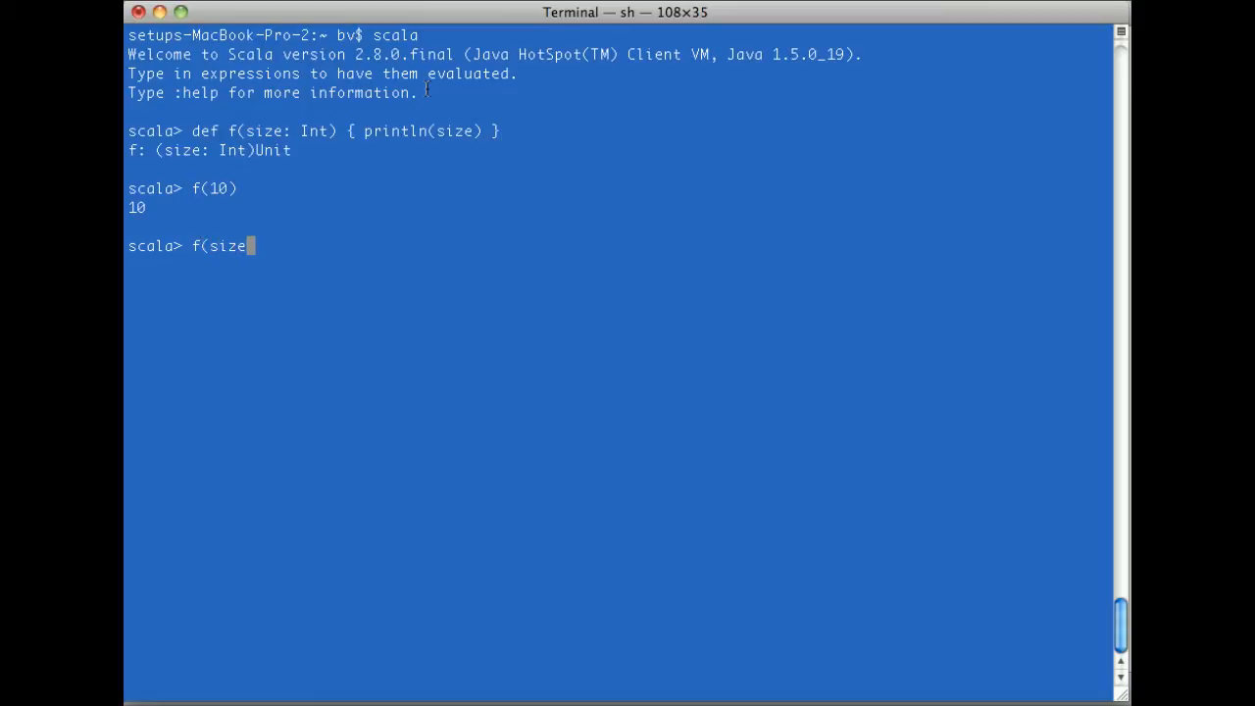
text(= 10)
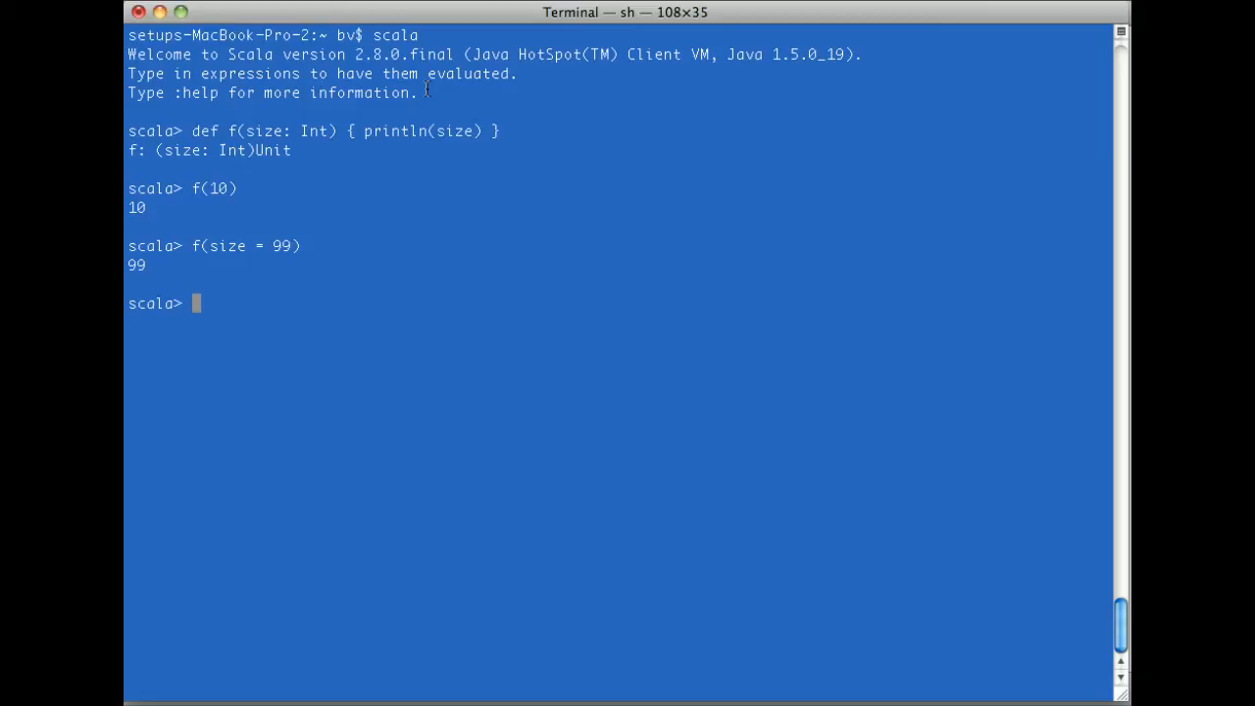
text(c)
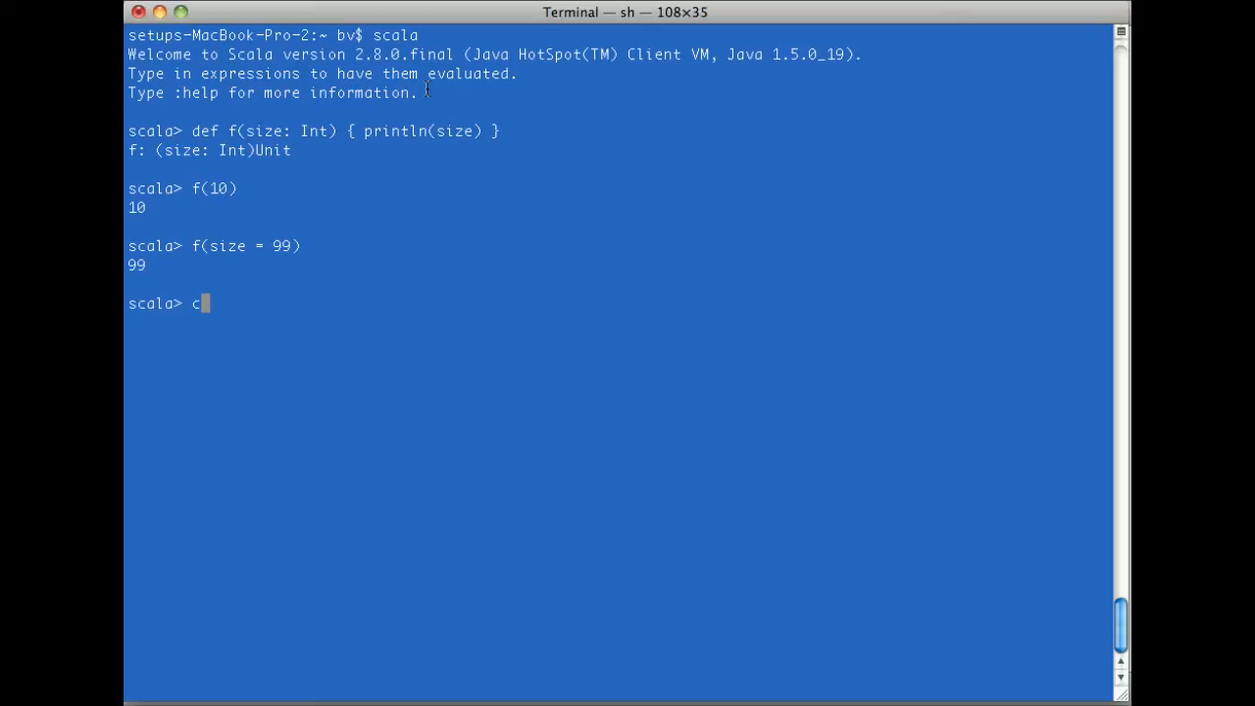
- Start the Mnemonic case class with its first String field e
text(ase class M)
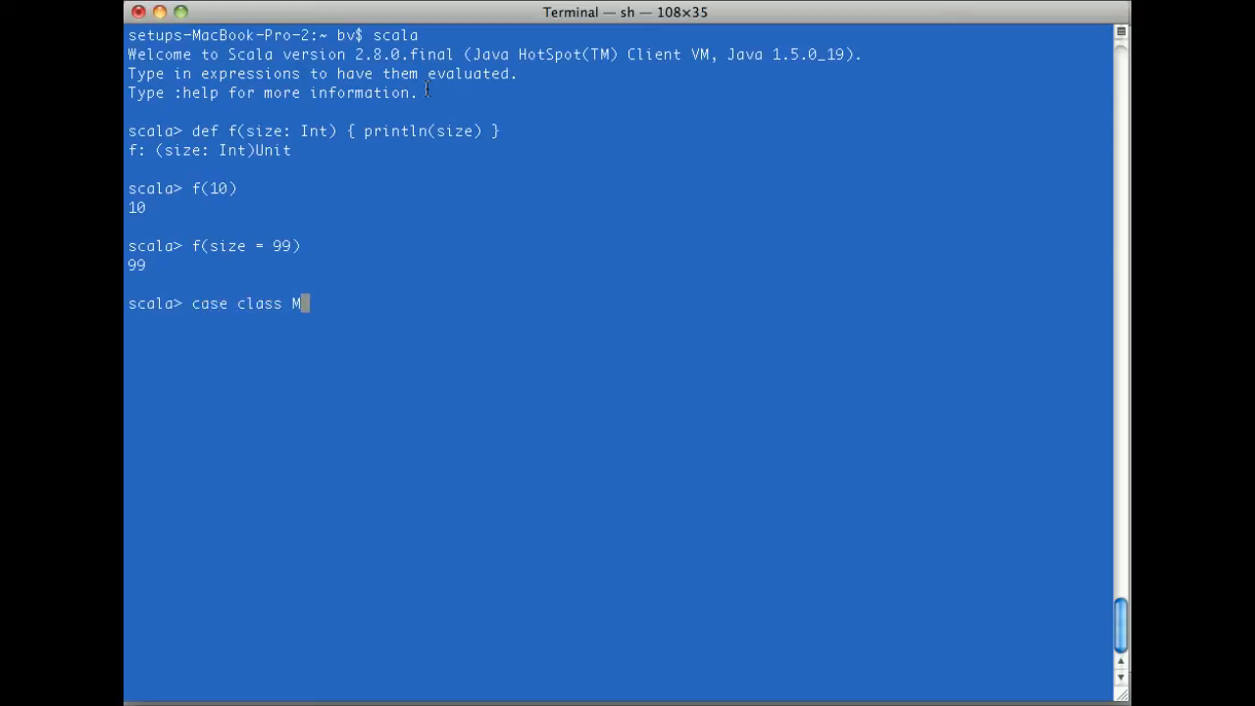
text(nemo)
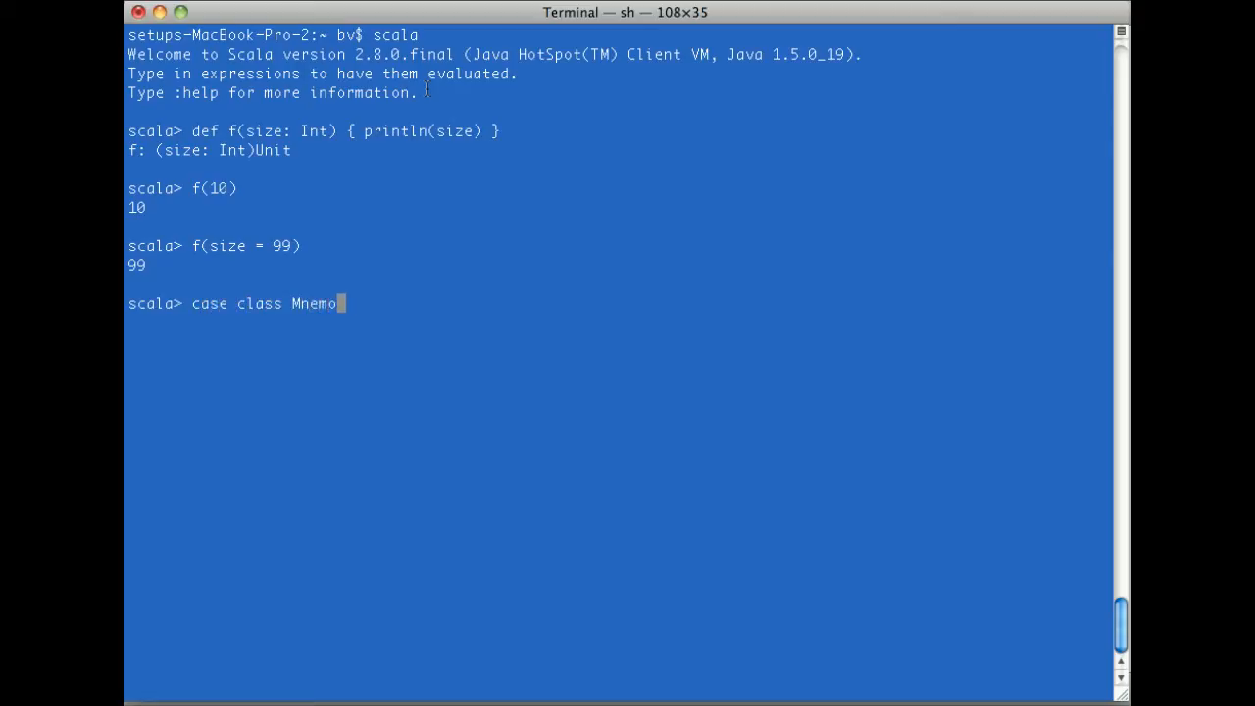
text(nic()
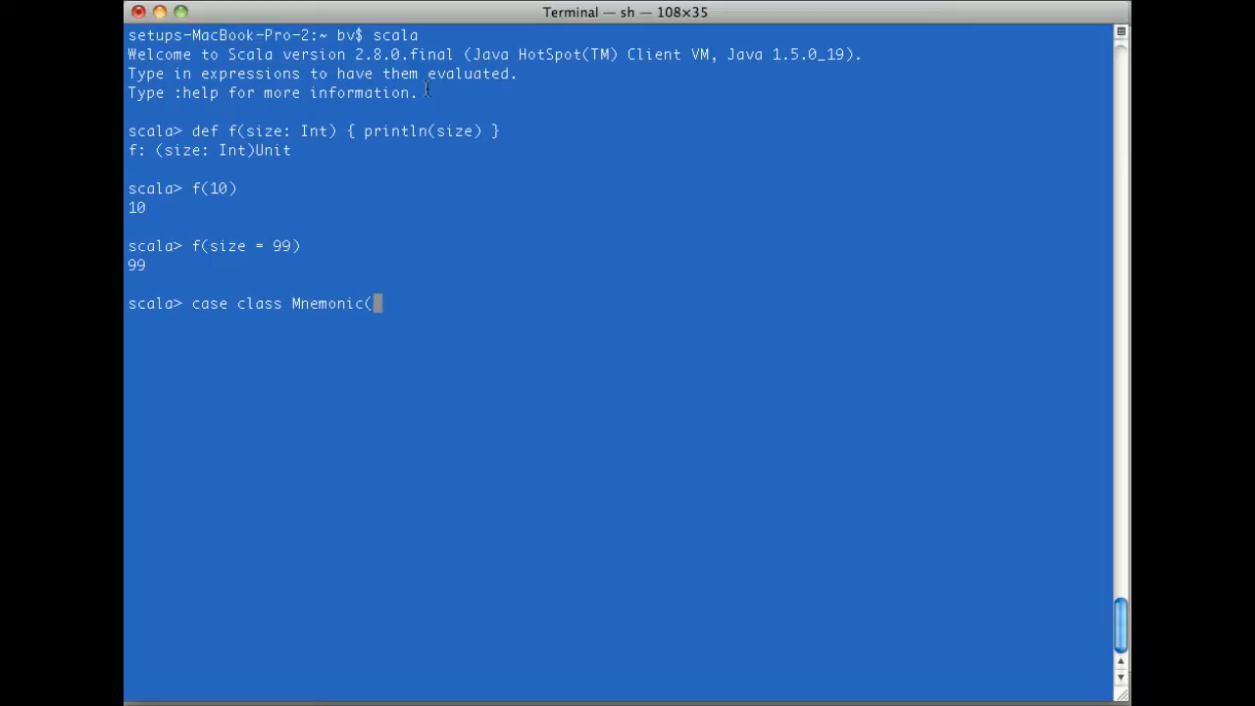
text(e: S)
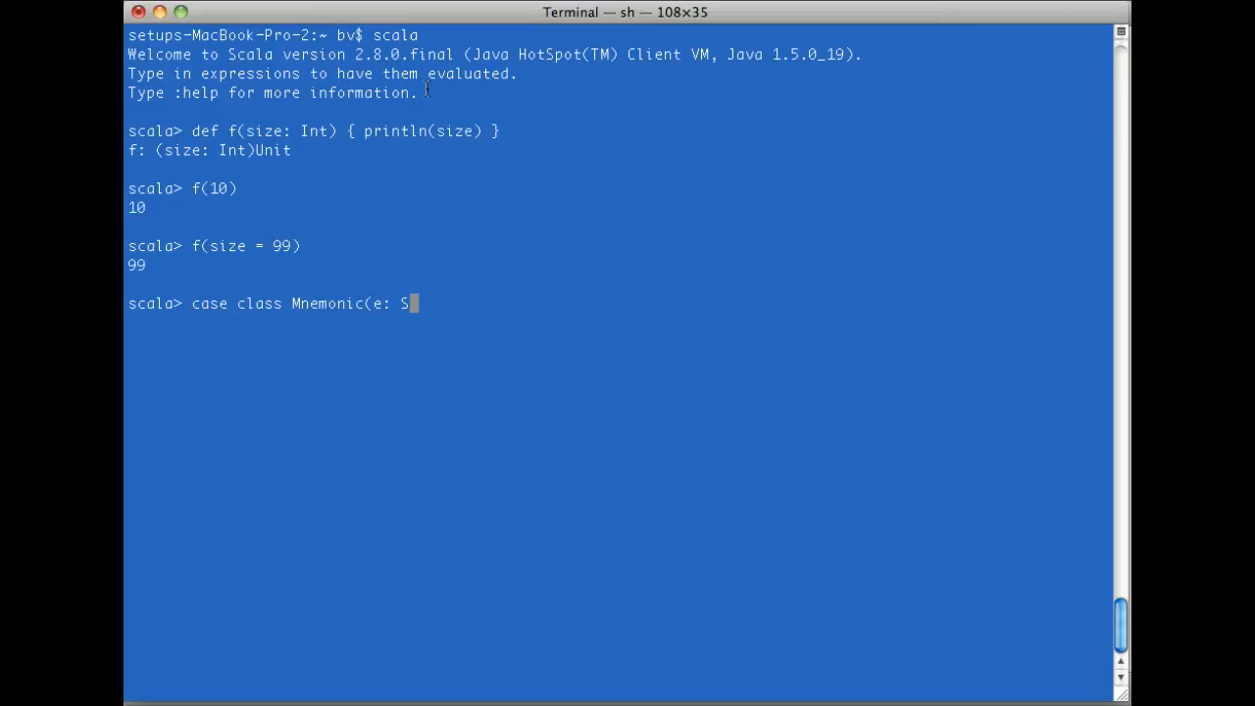
text(tring,)
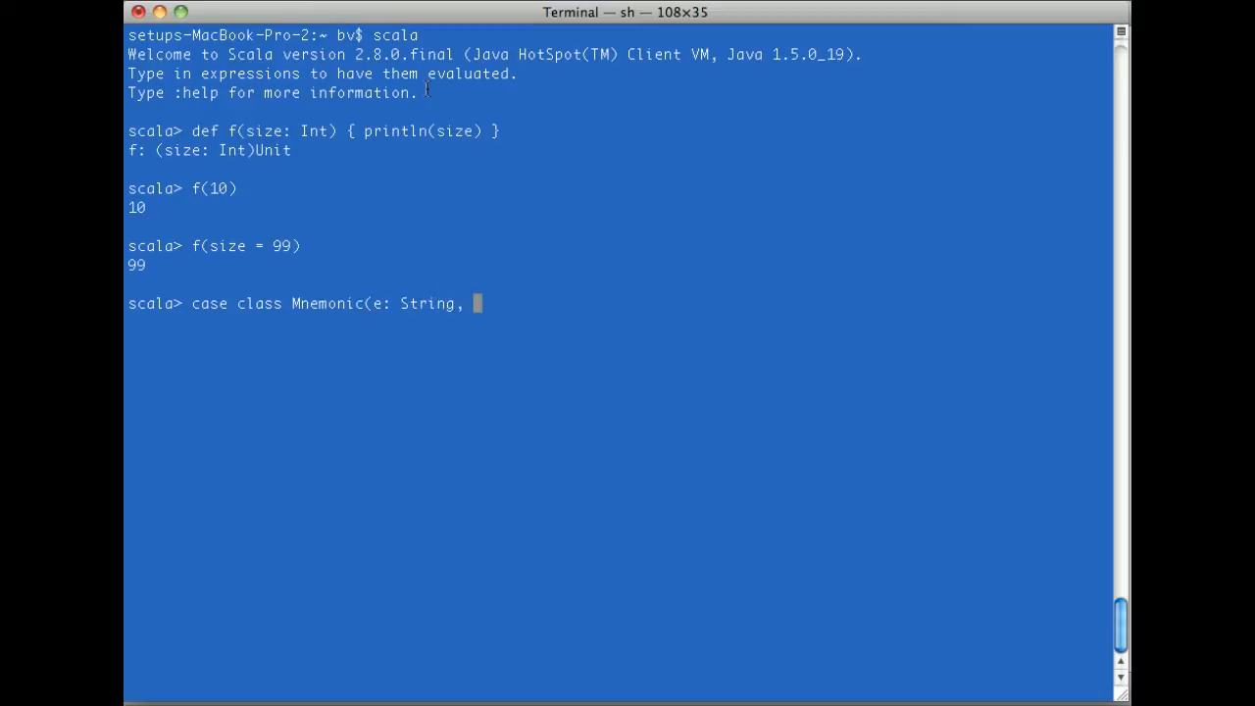
- Add String fields g, b, d and f to complete the Mnemonic case class
text(g: Strin)
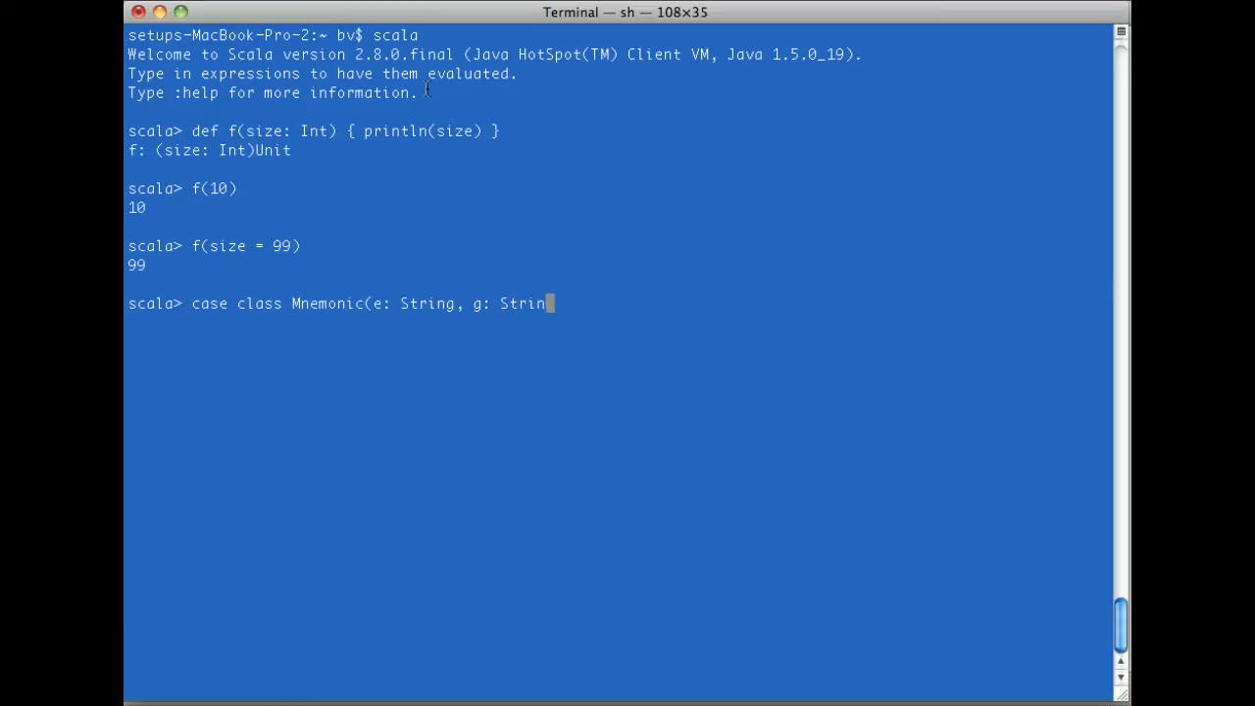
text(g, b: S)
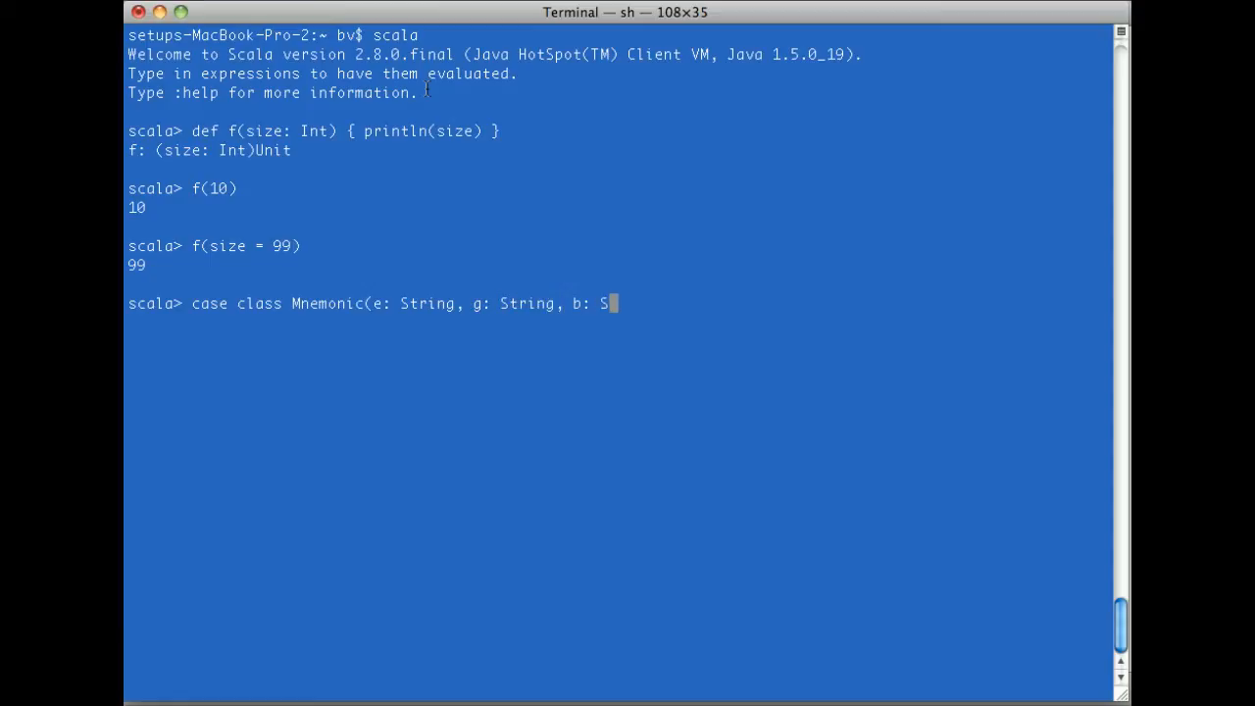
text(tring, d: String,)
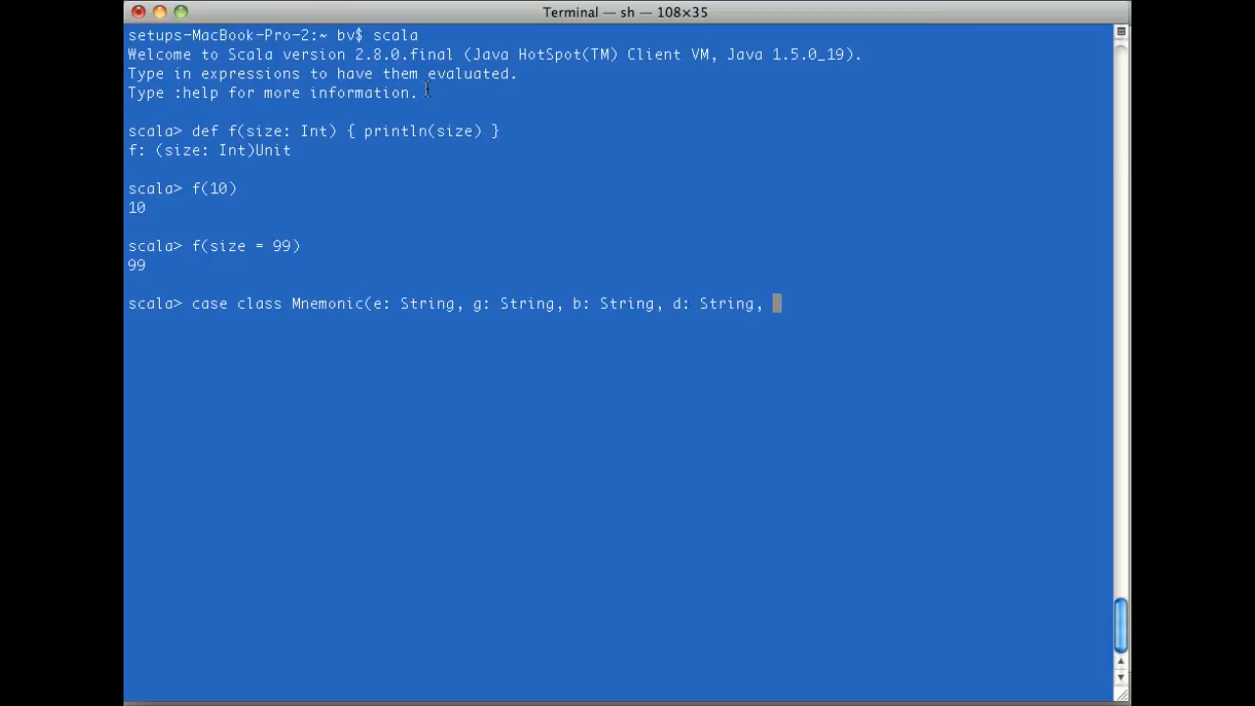
text(f: String)
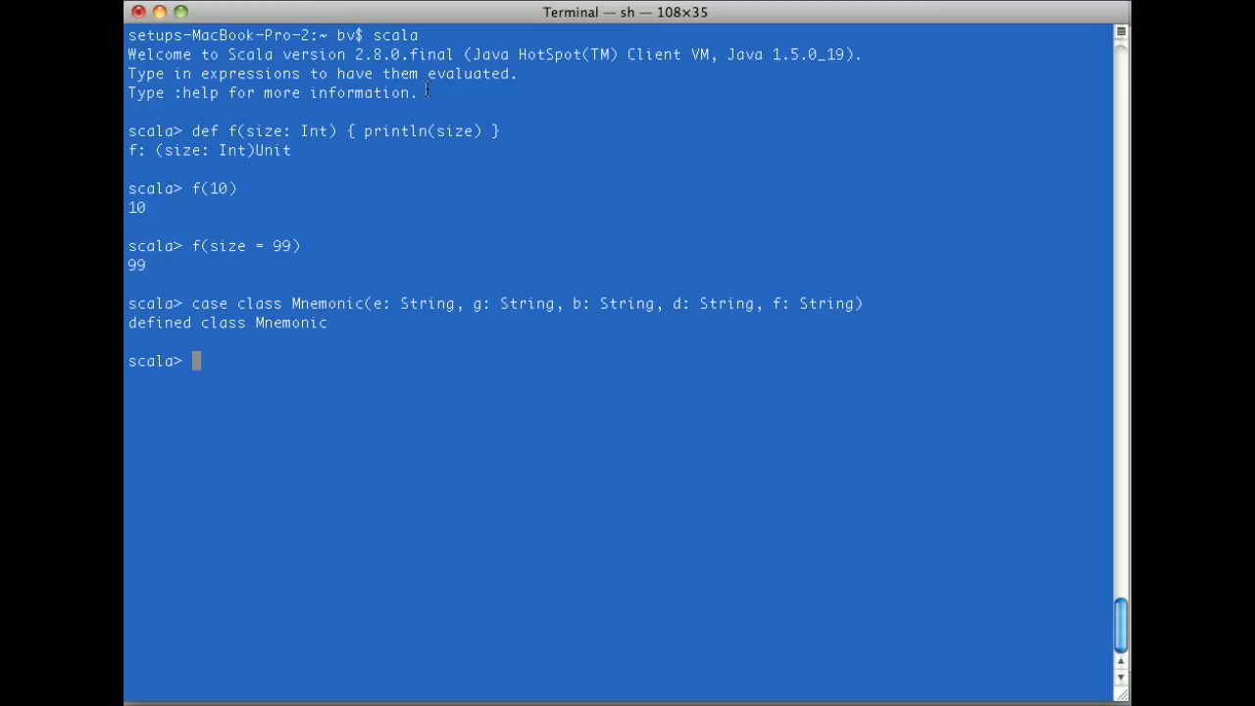
text(Mne)
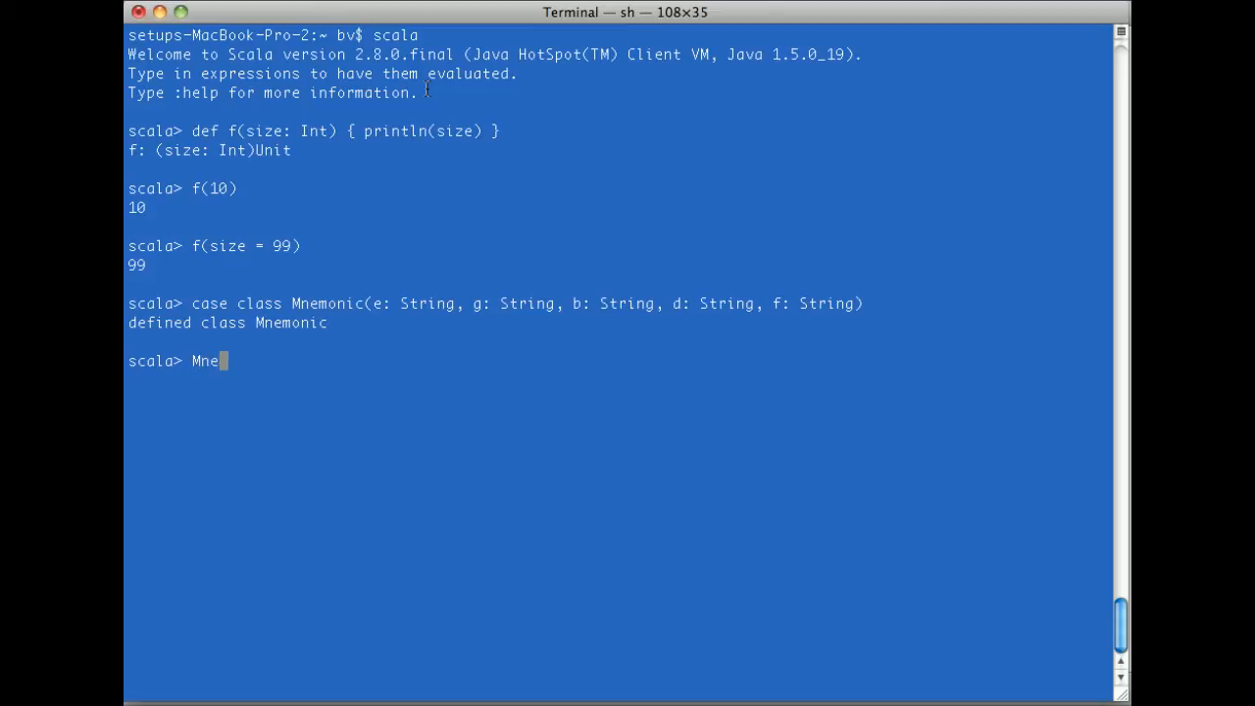
- Build Mnemonic instances positionally from every, good, boy, does, fine, once with the last two swapped
text(monic(")
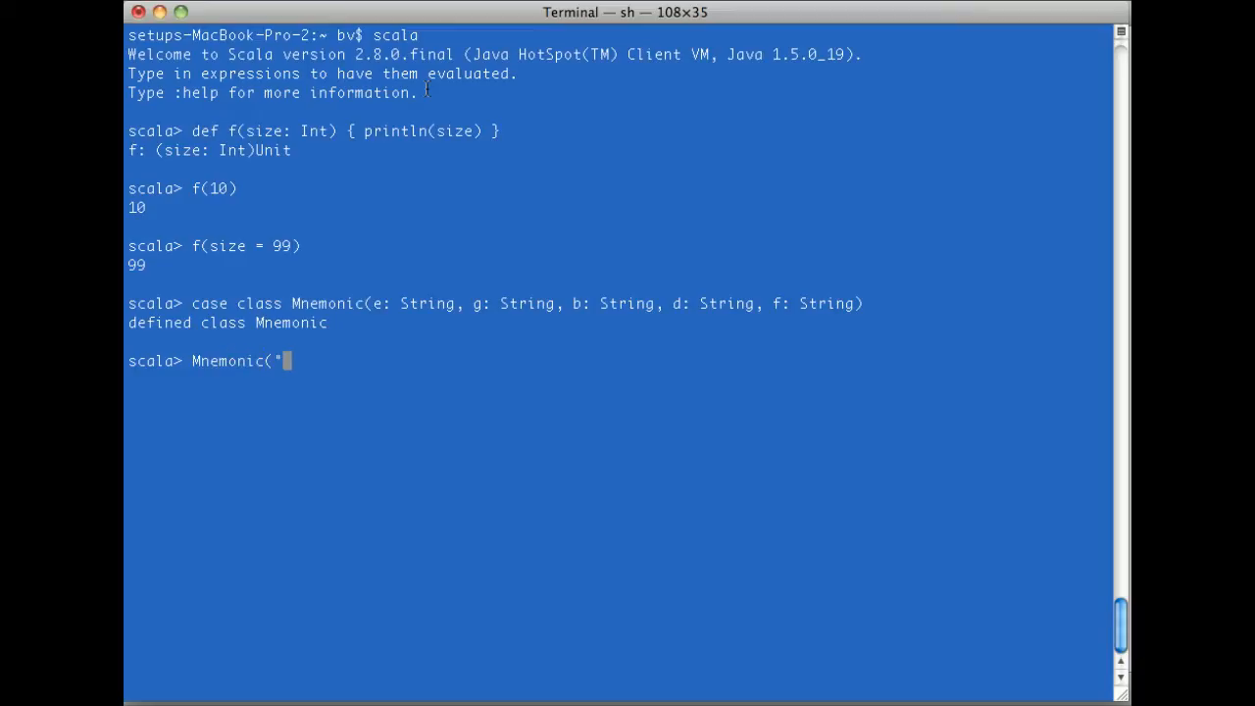
text(every",)
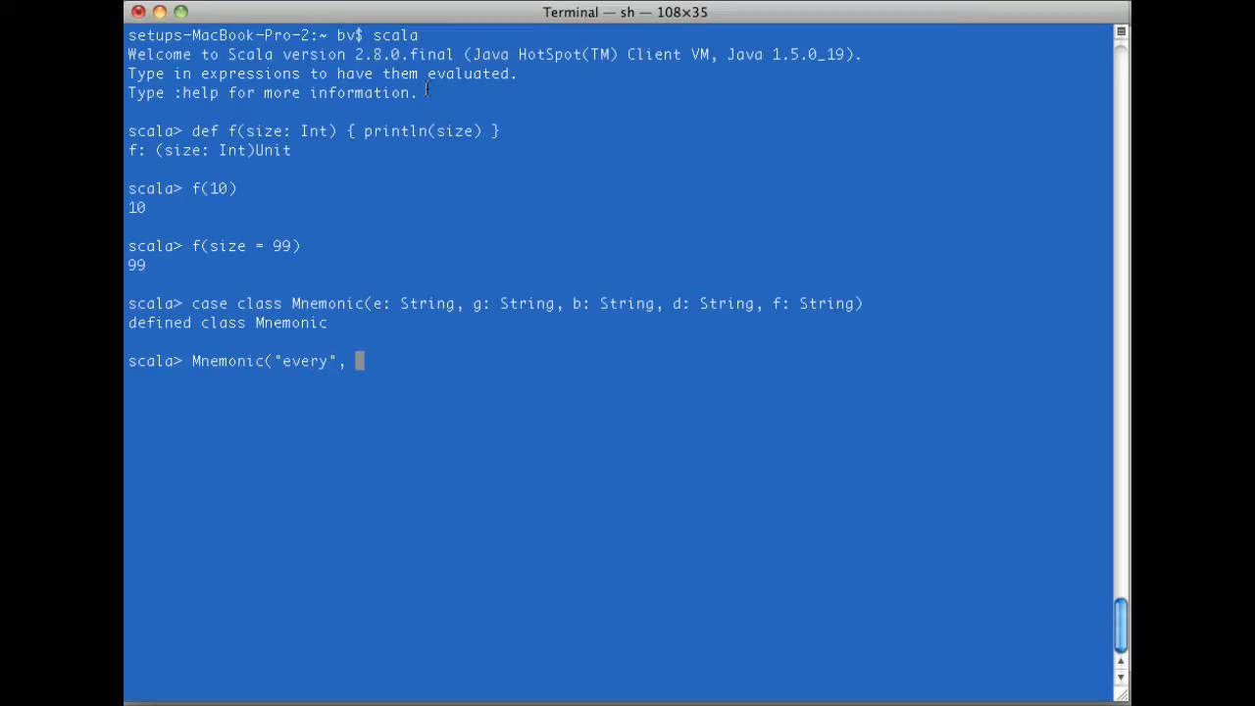
text("good", "boy", "does", "fine)
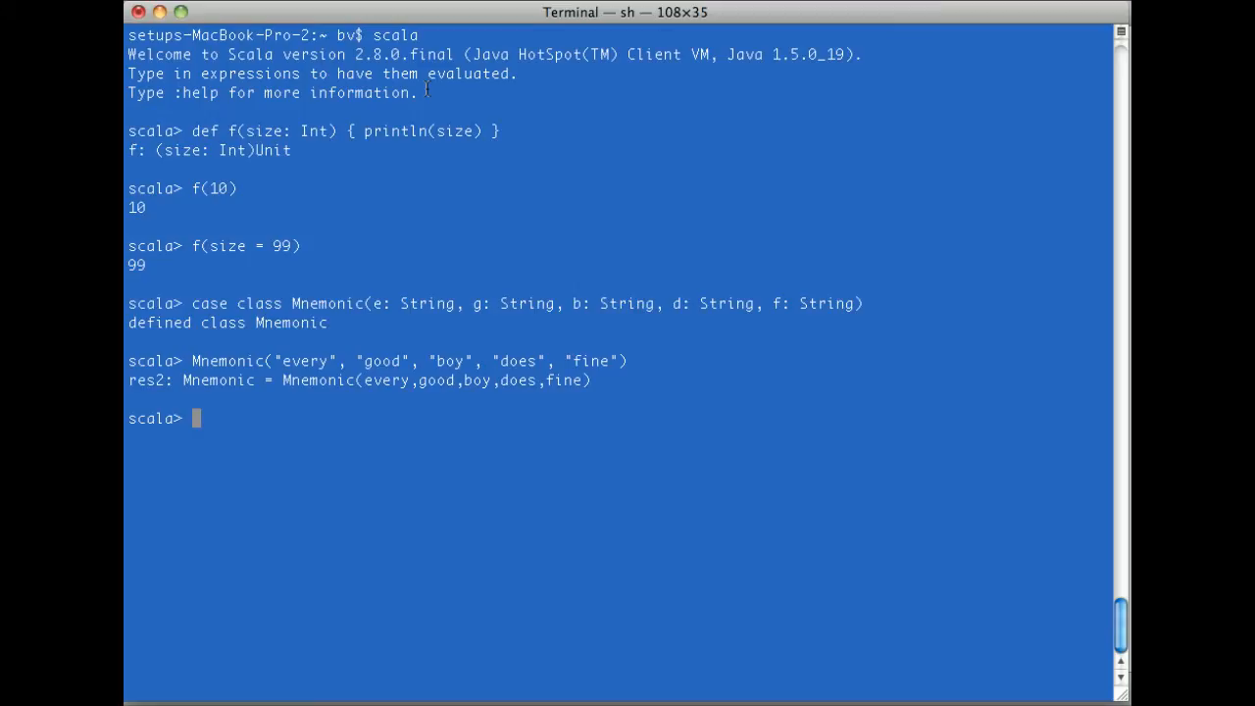
text(Mnemonic("every", "good", "boy", "does", "fine"))
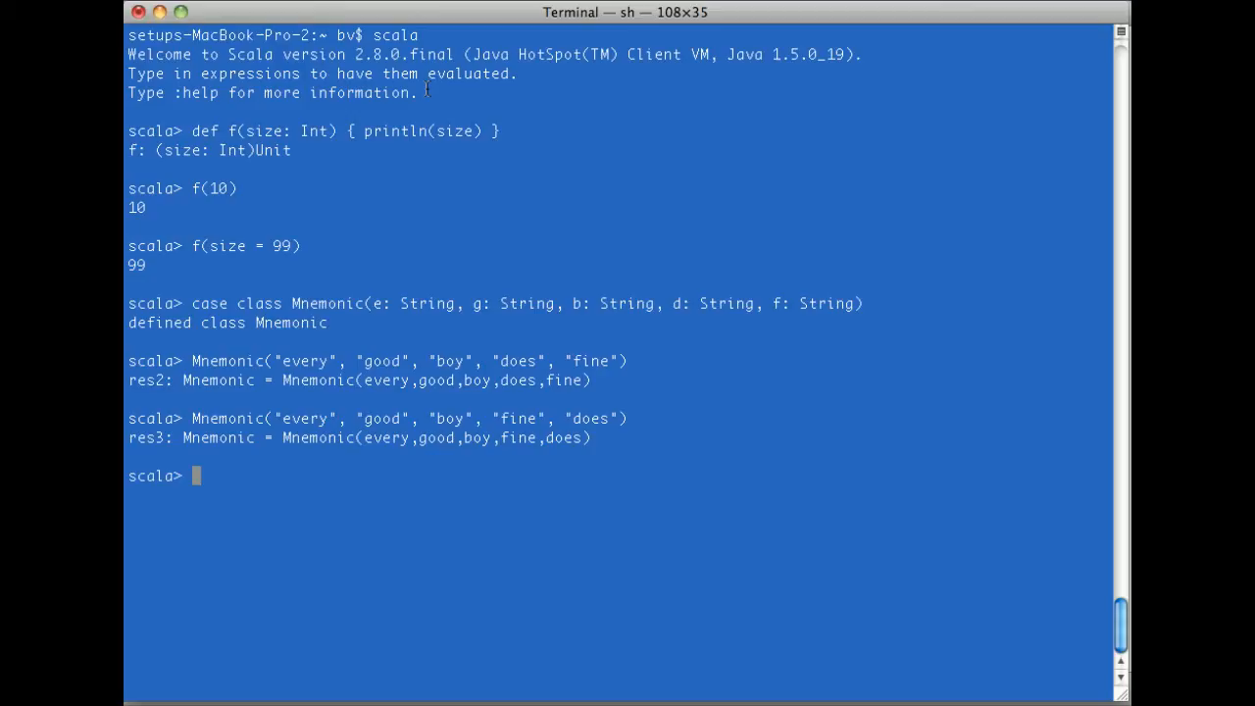
text(Mnemonic("every", "good", "boy", "does", "fine"))
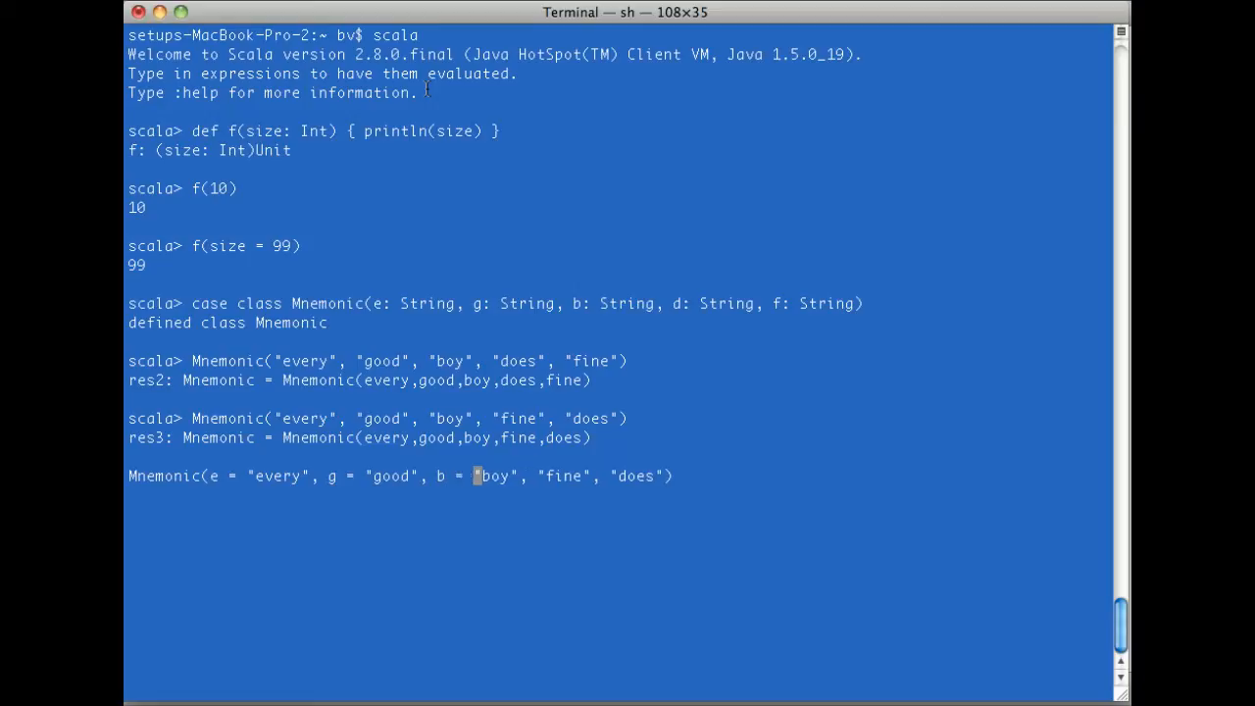
- Create a Mnemonic with named arguments f = "fine" and d = "does", giving fields in proper order
text(f =)
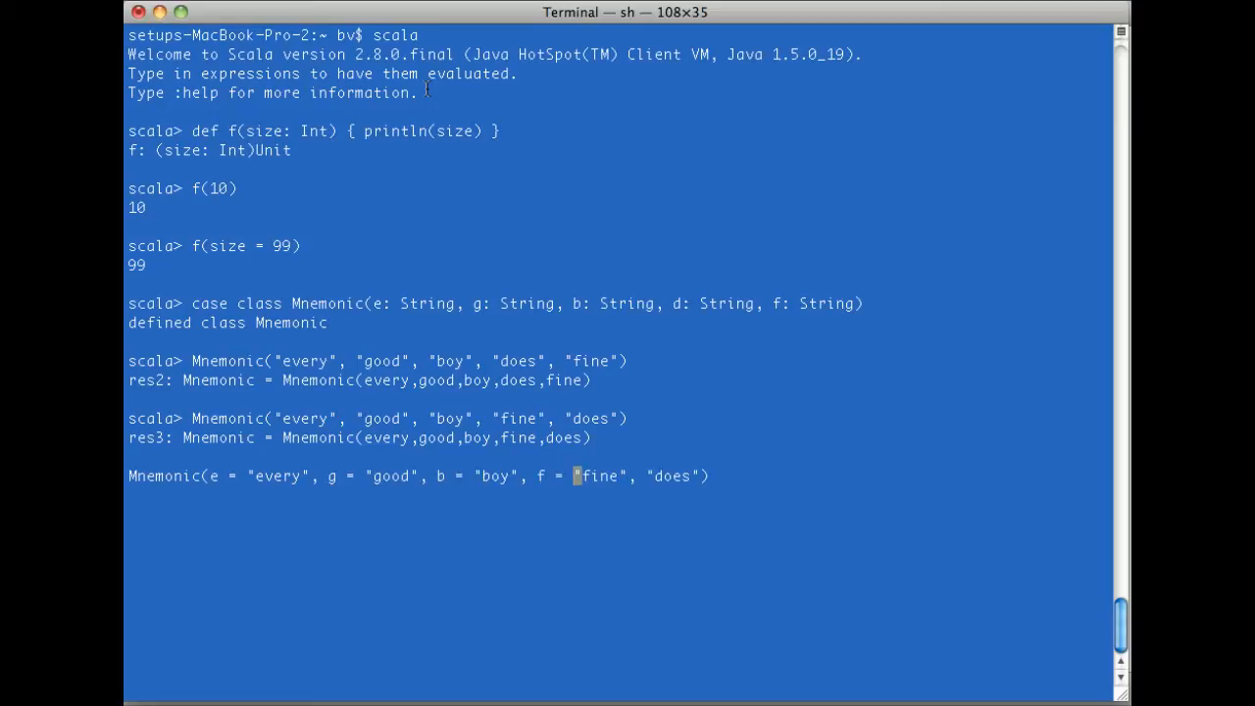
text(d =)
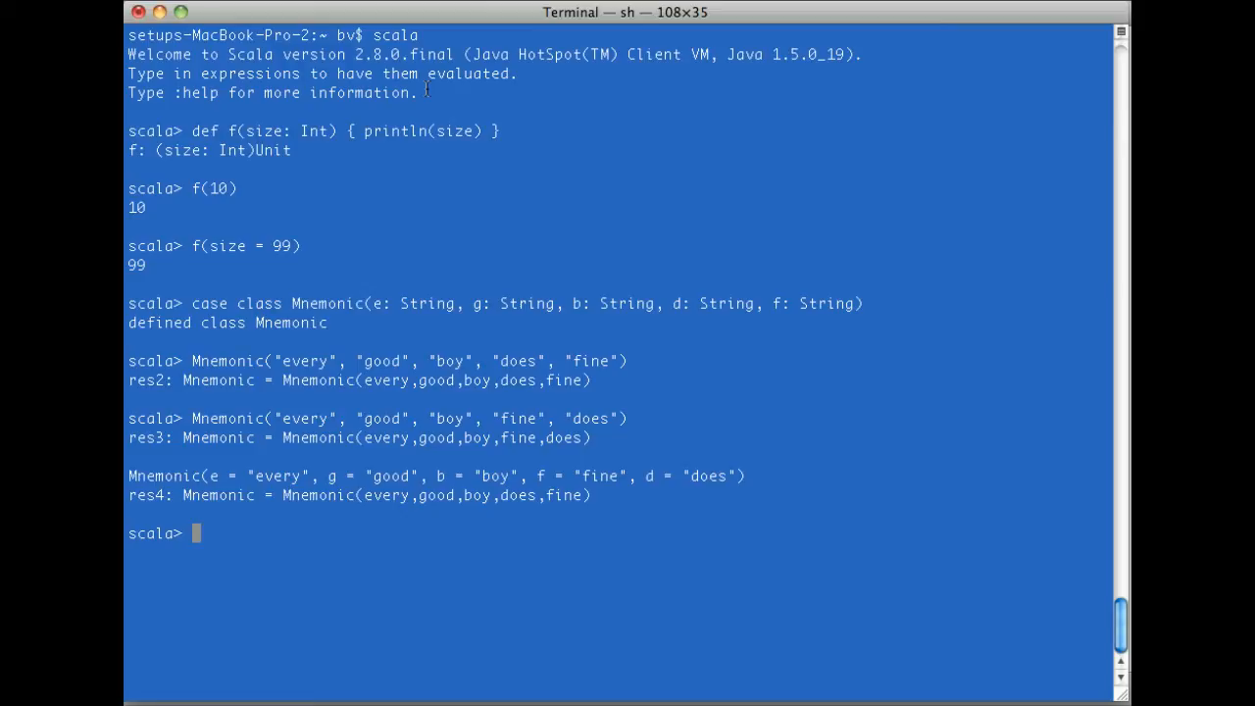
text(case class Mnemonic(e: String, g: String, b: String, d: String, f: String) {)
text(def)
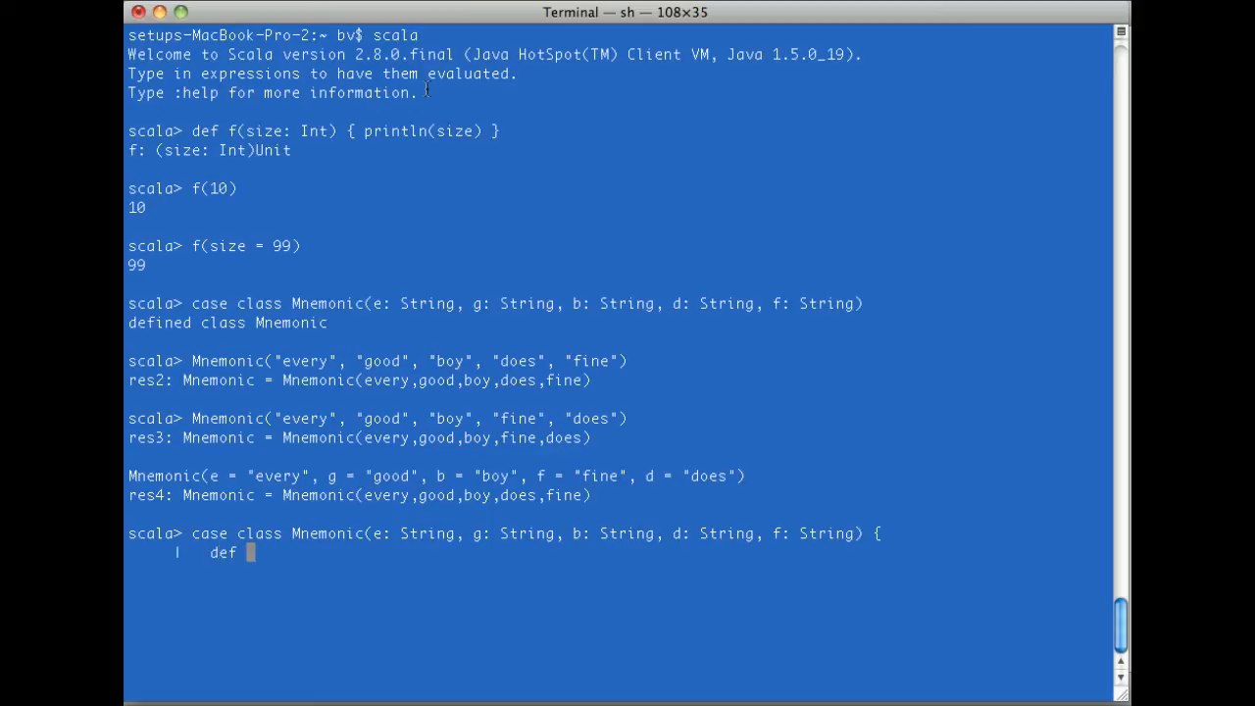
- Add a four-argument auxiliary constructor this(e, g, b, d) that fills f with "fine"
text(this(e)
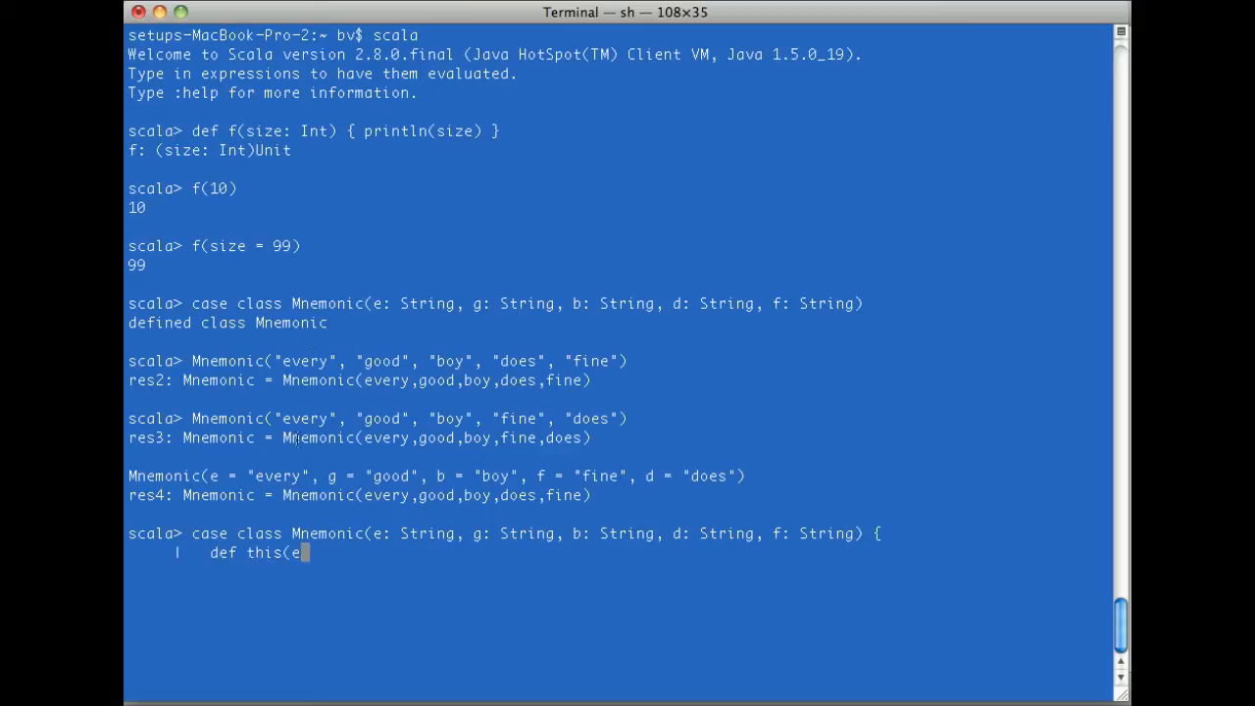
drag(400, 534, 553, 534)
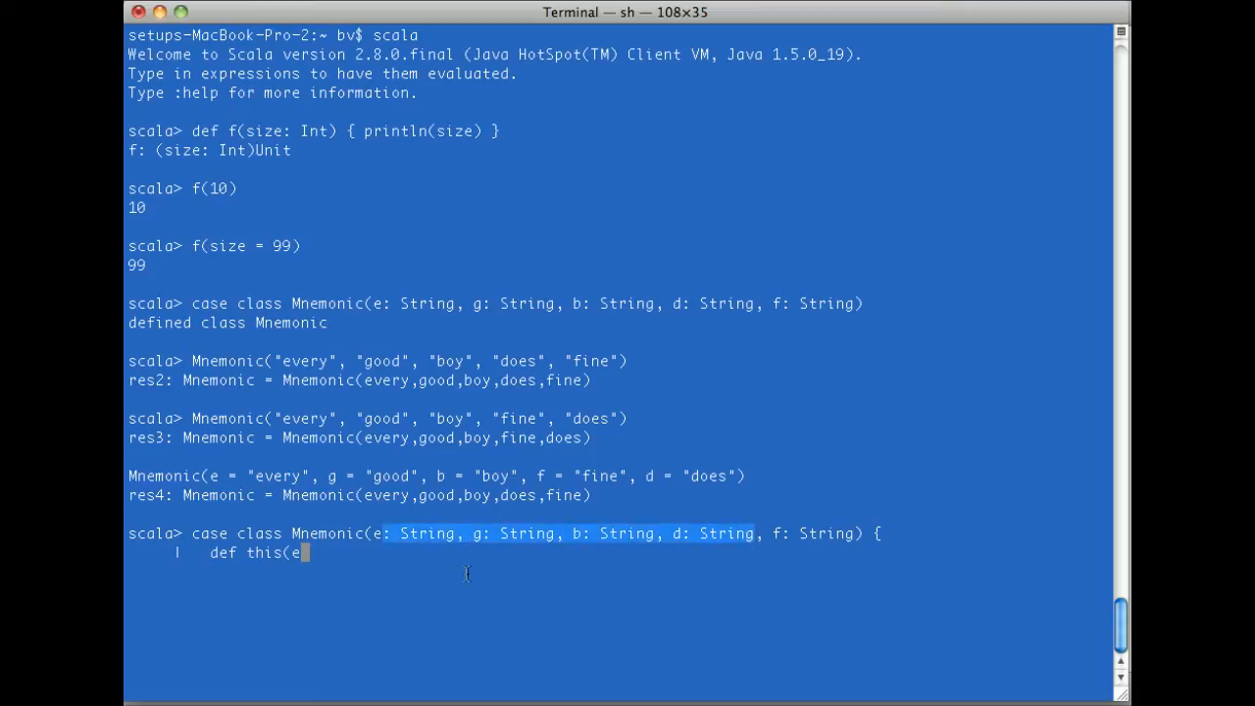
text(: String, g: String, b: String, d: String)
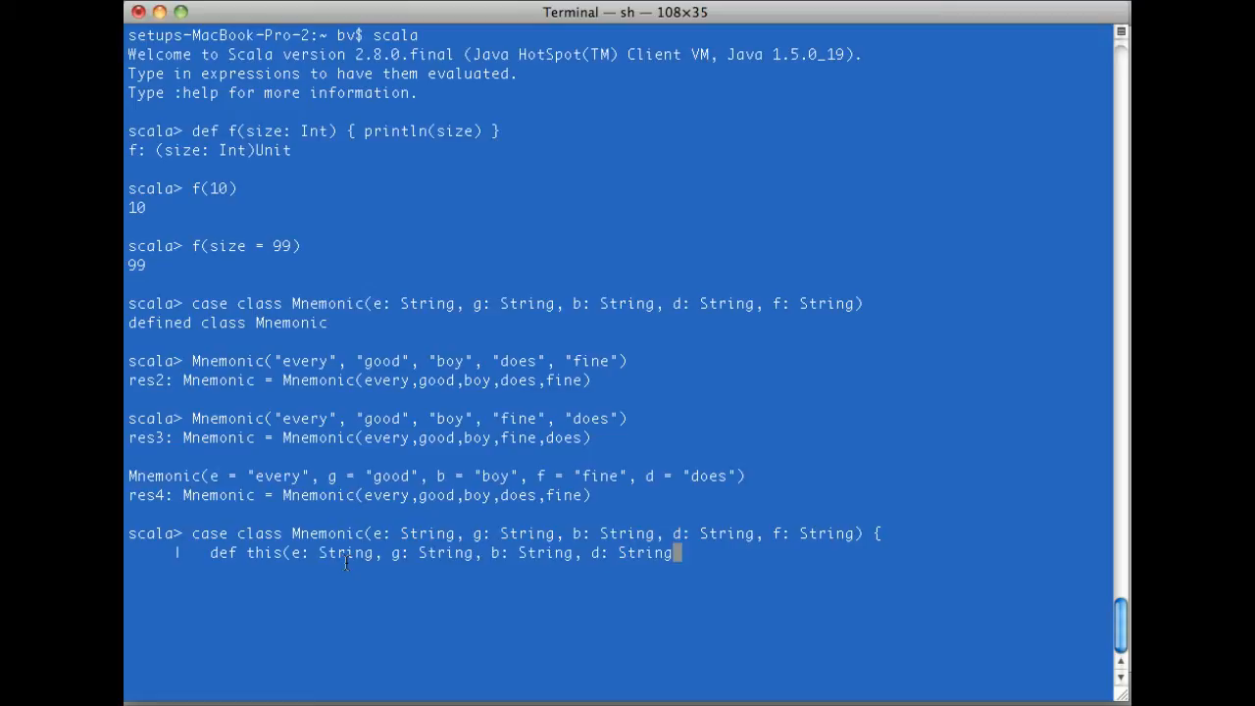
text())
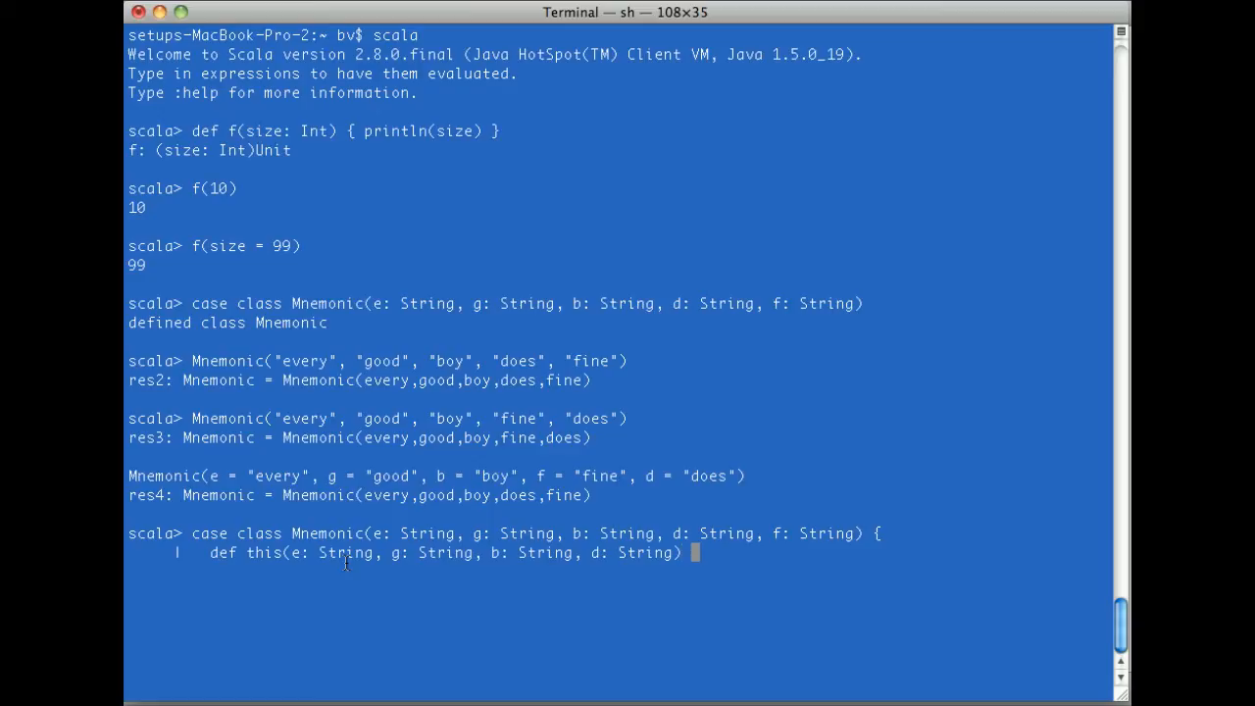
text(= this)
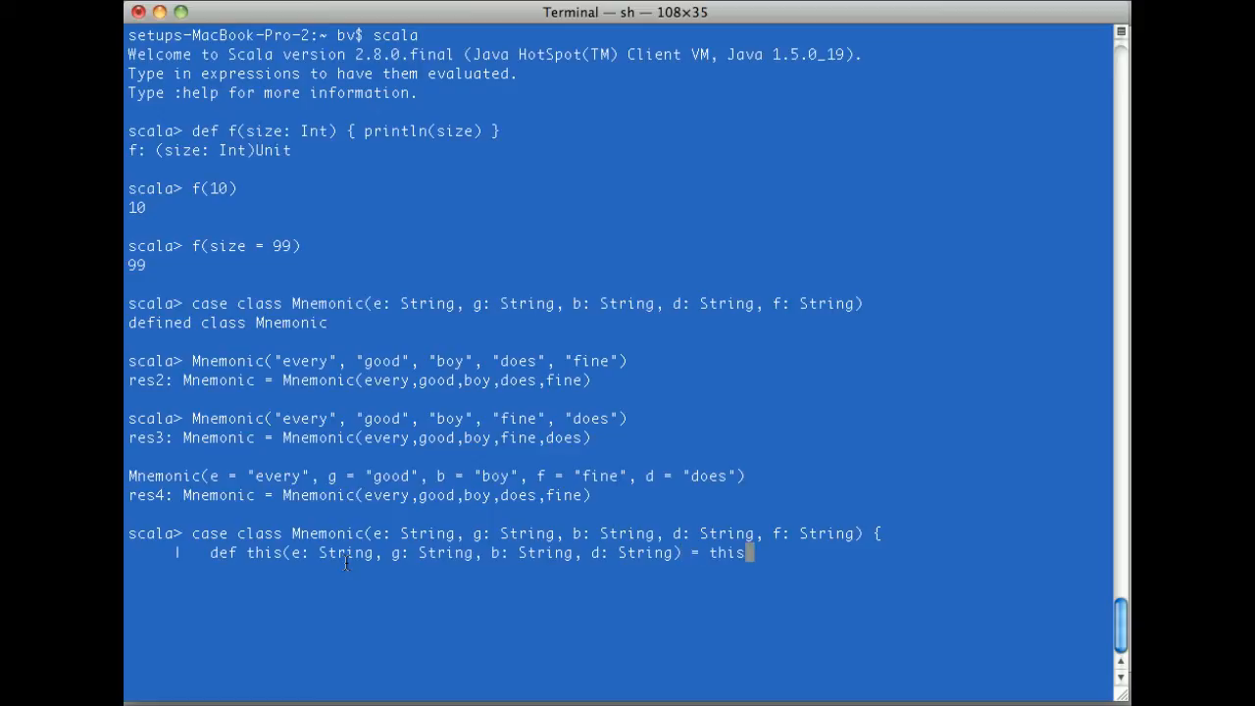
text((e, g,)
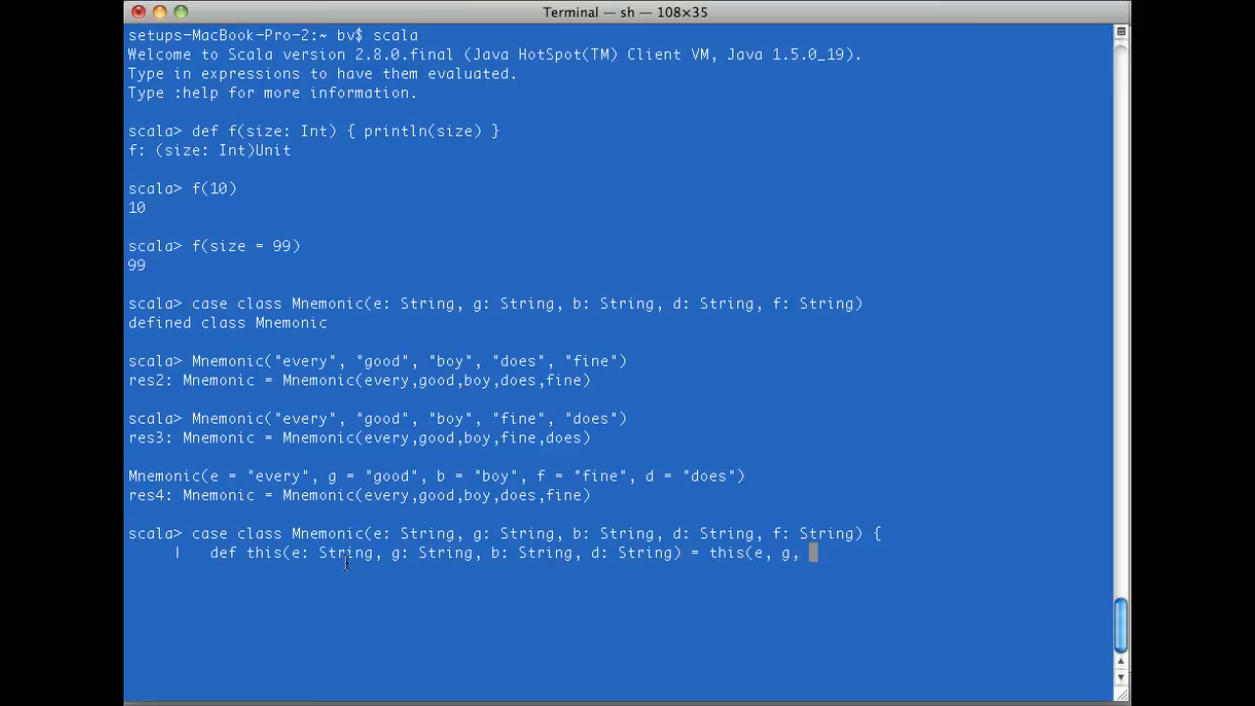
text(b, d, "f)
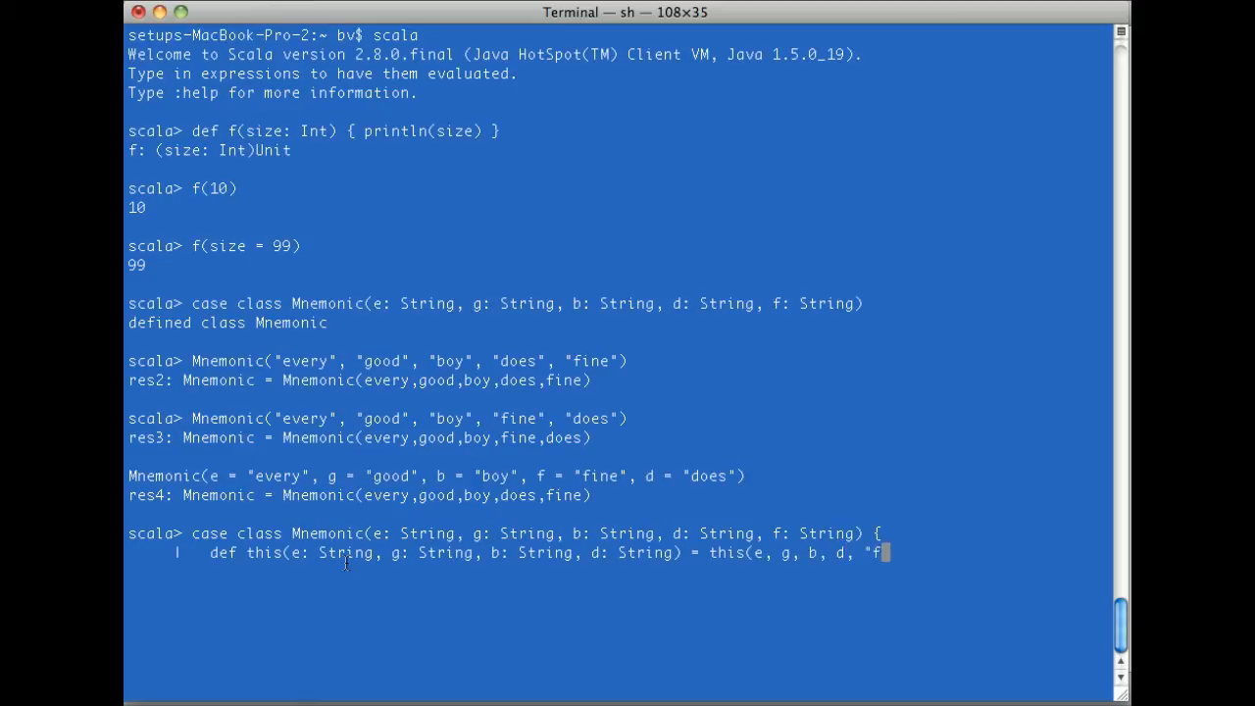
text(ine"))
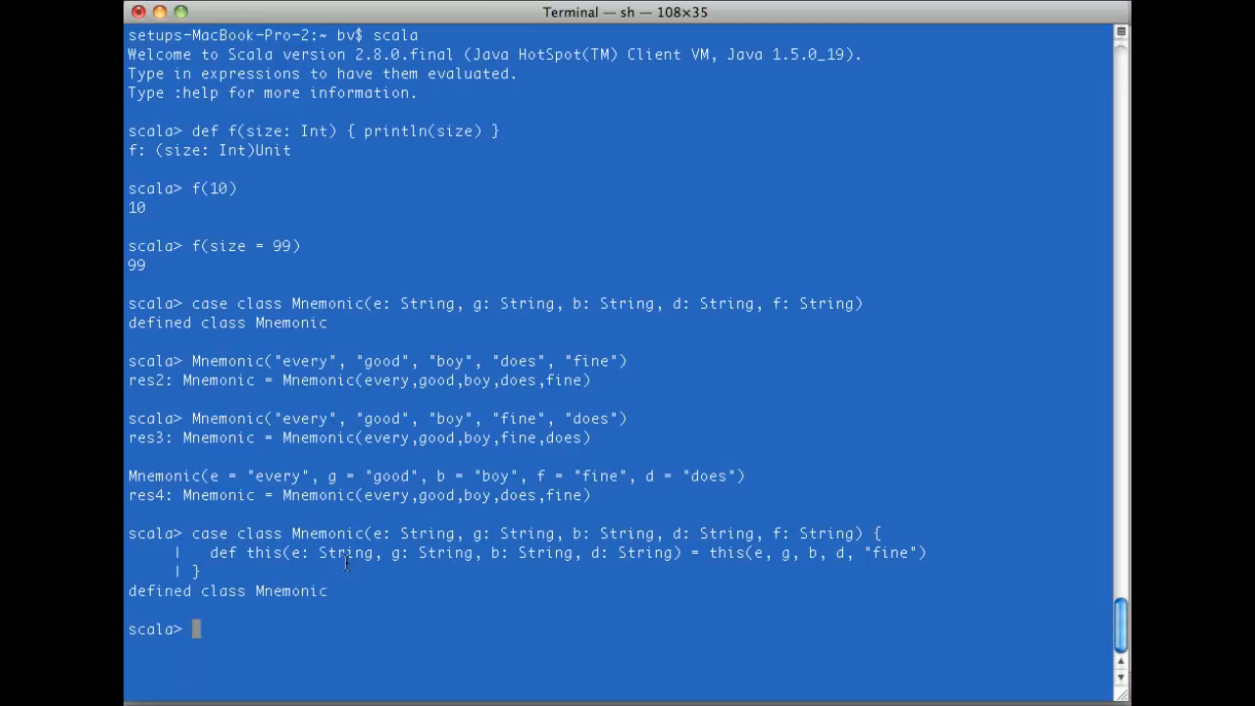
text(})
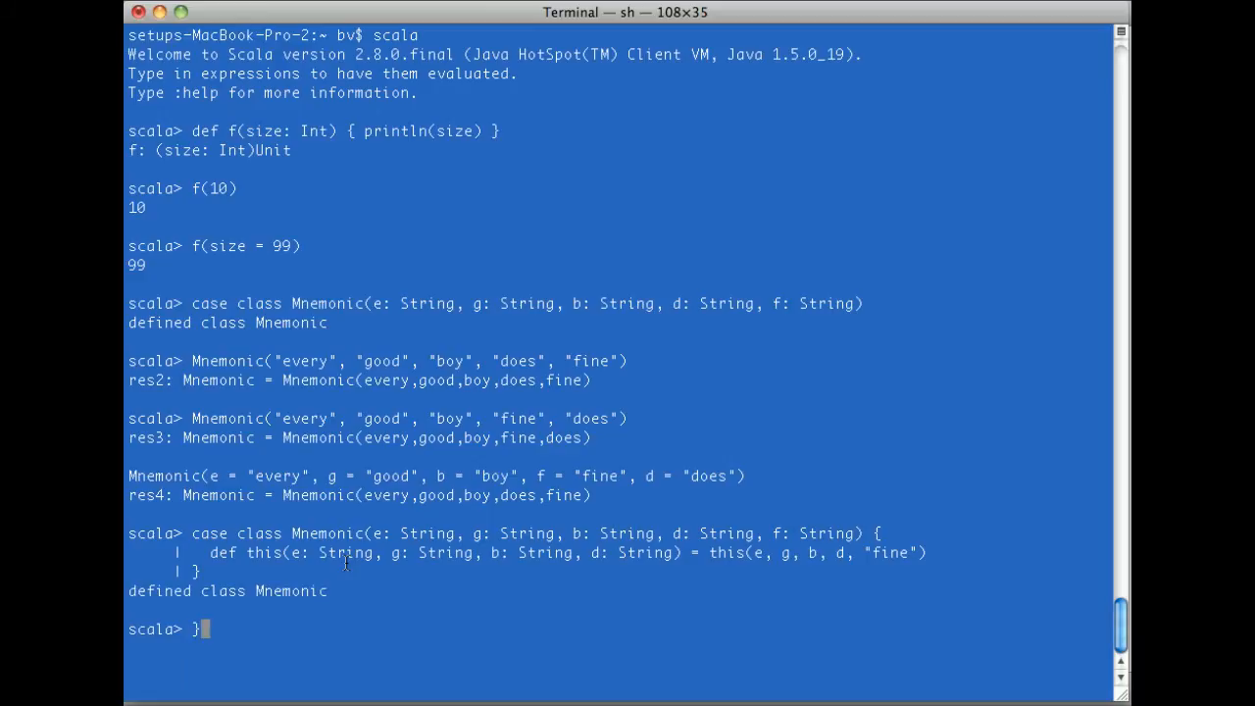
- Build Mnemonics with five words and with four words via new Mnemonic, letting f default to fine
text(Mnemonic("every", "good", "boy", "fine", "does"))
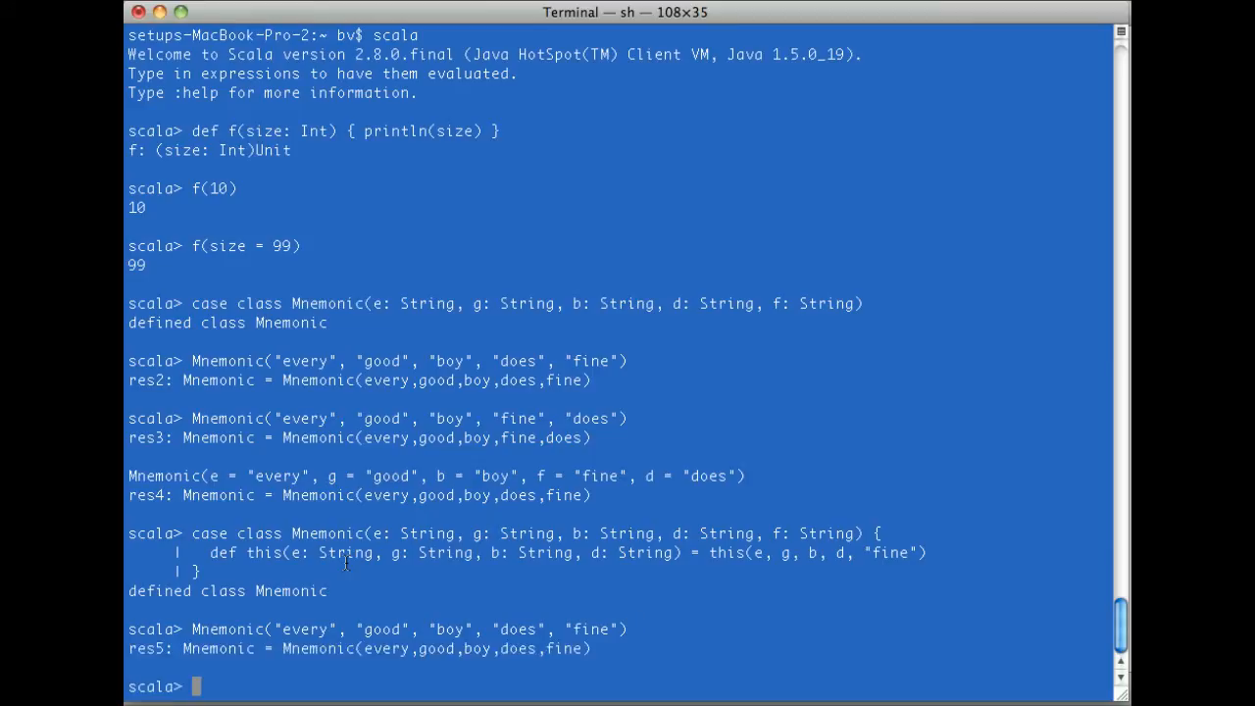
text(Mnemonic("every", "good", "boy", "does", ")
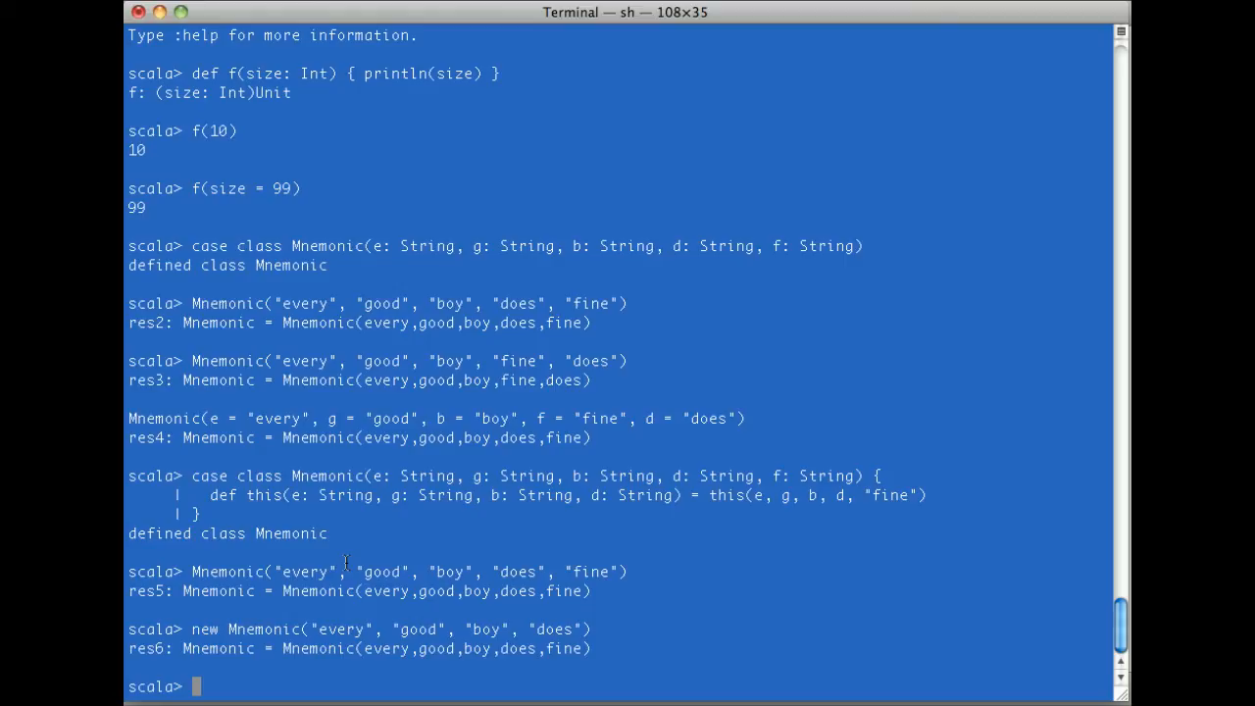
text(def this(e: String, g: String, b: String, d: String) = this(e, g, b, d, "fine"))
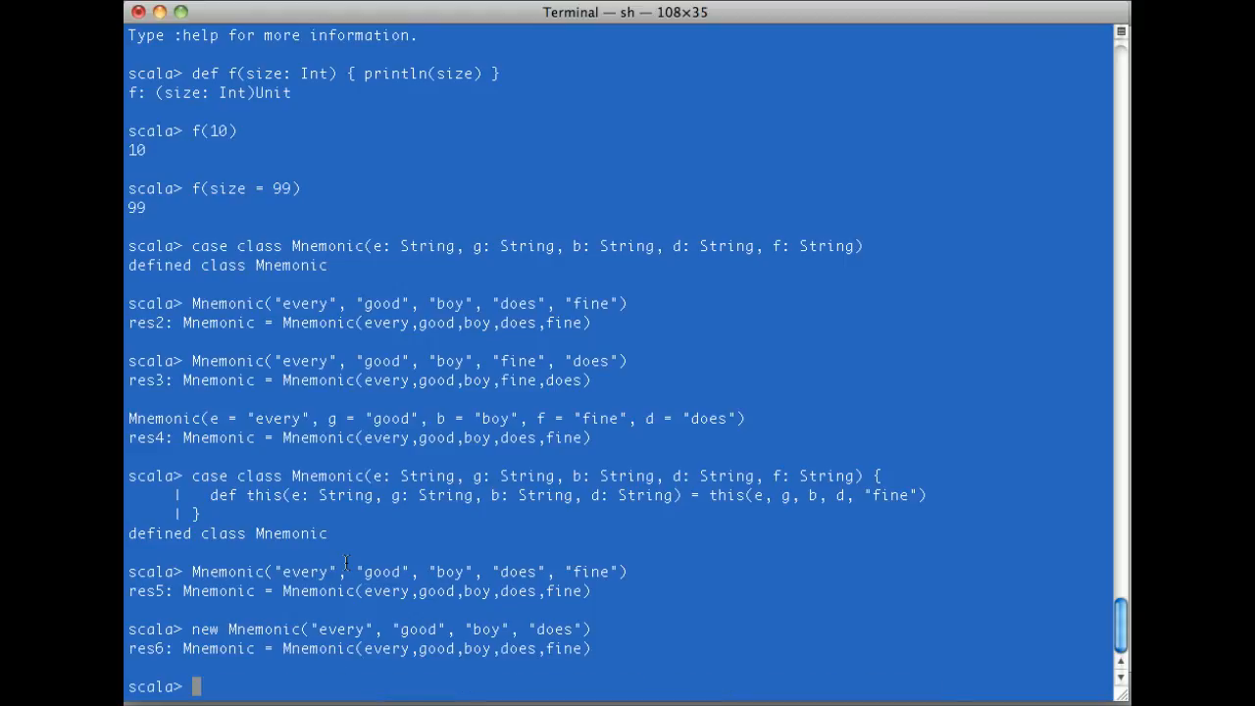
- Begin redefining Mnemonic with defaults e = "every" and g = "good" on separate lines
text(case class Mnemonic(e: String, g: String, b: String, d: String, f: String) {)
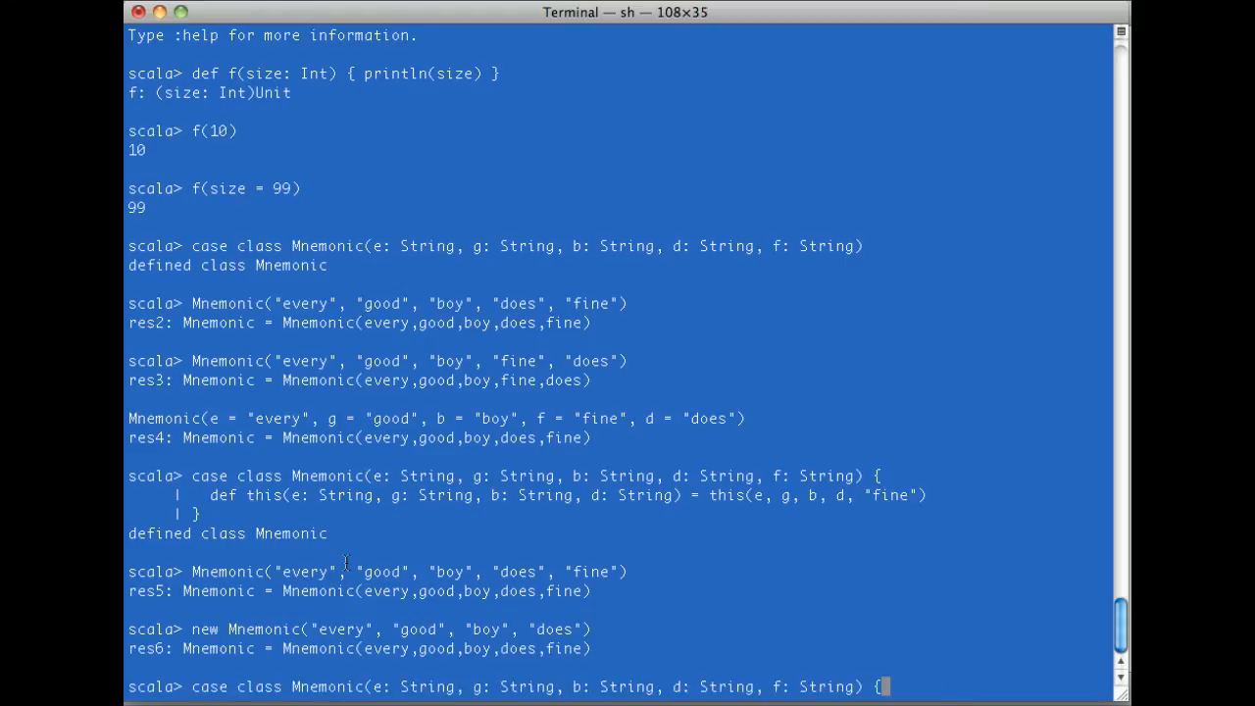
key(BackSpace)
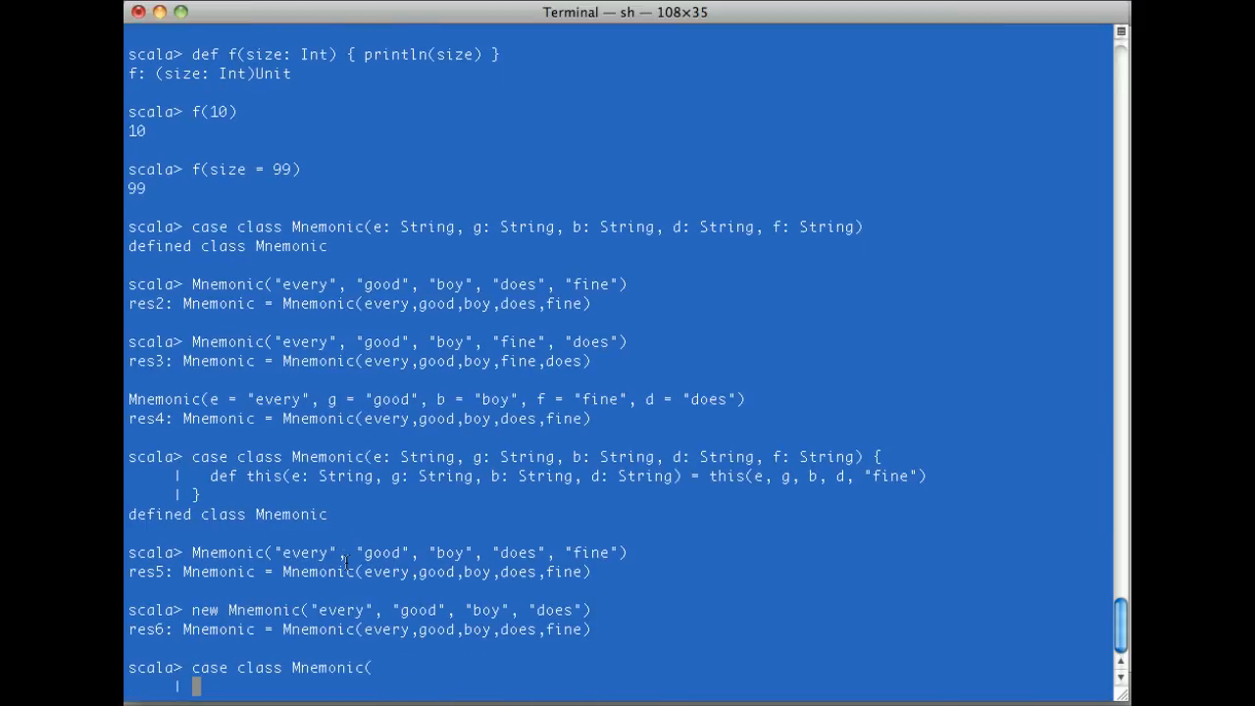
text(e: String)
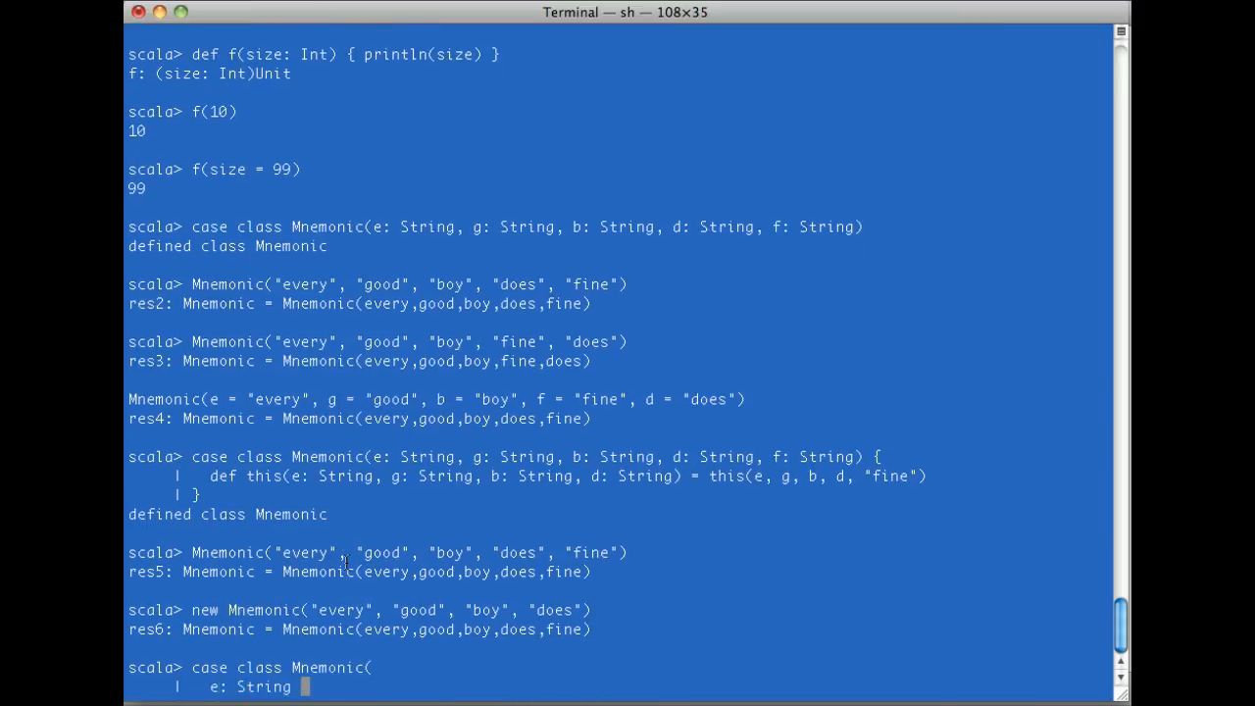
text(= "every")
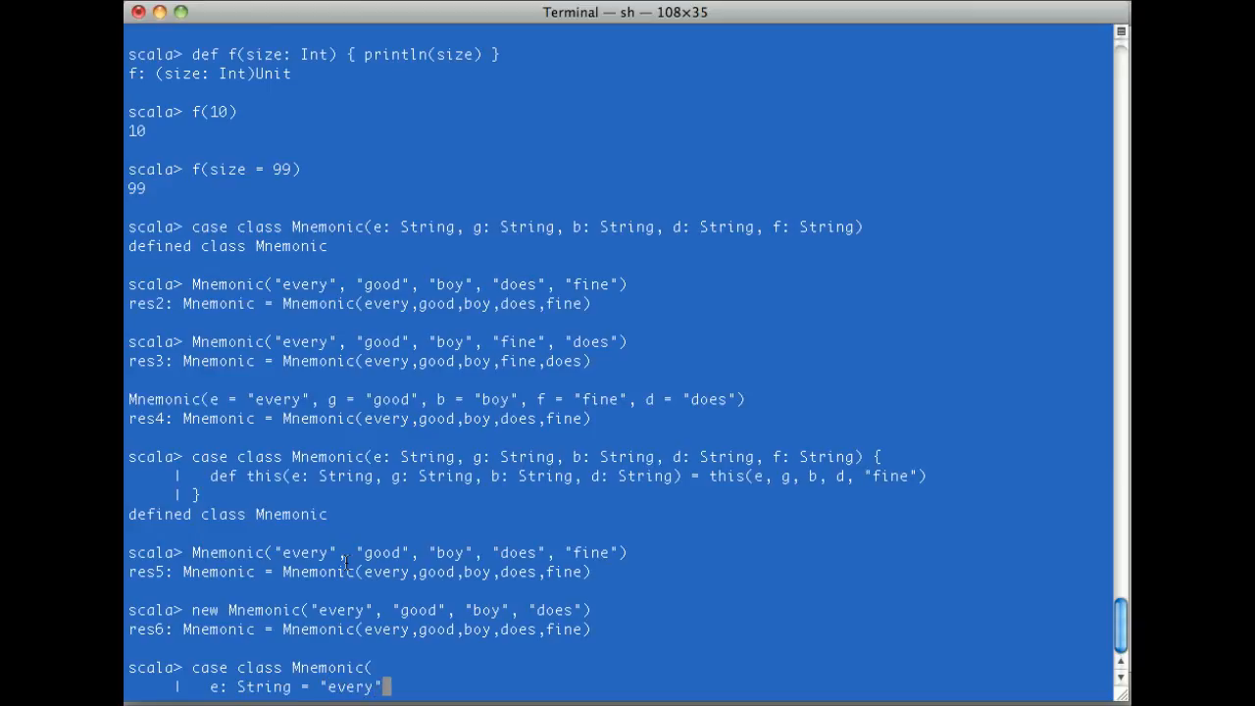
text(,)
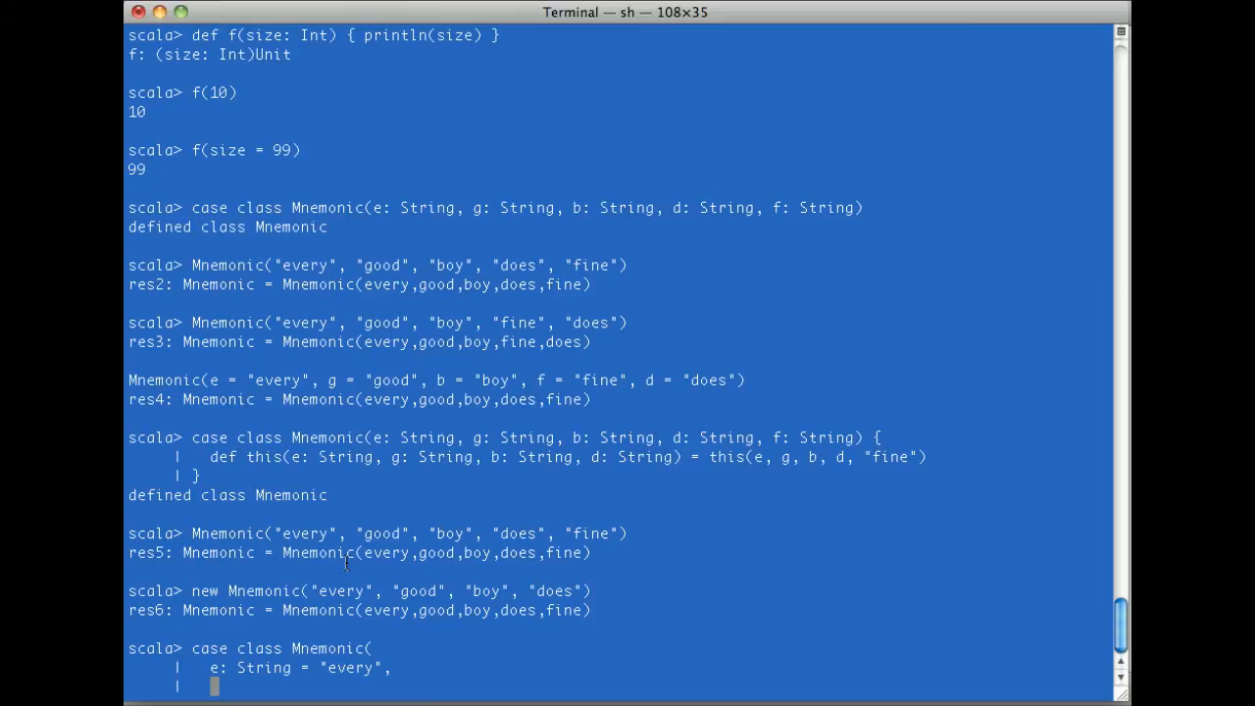
text(g: St)
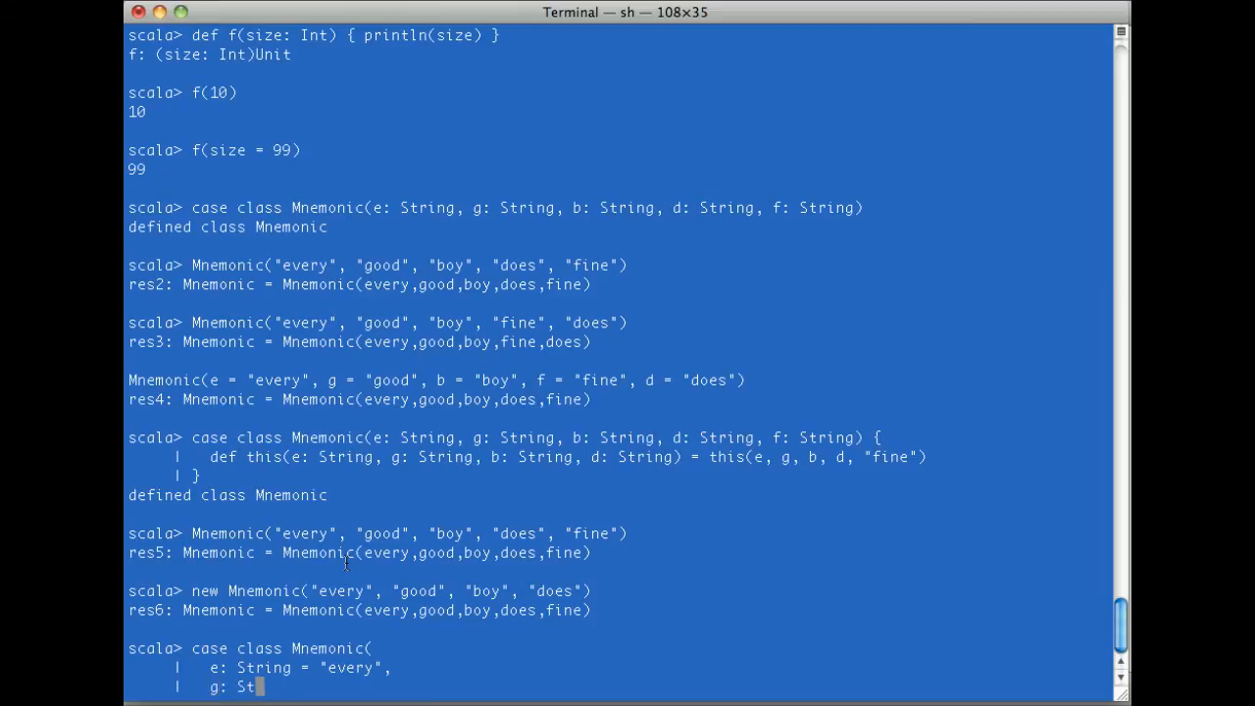
text(ring = "good",)
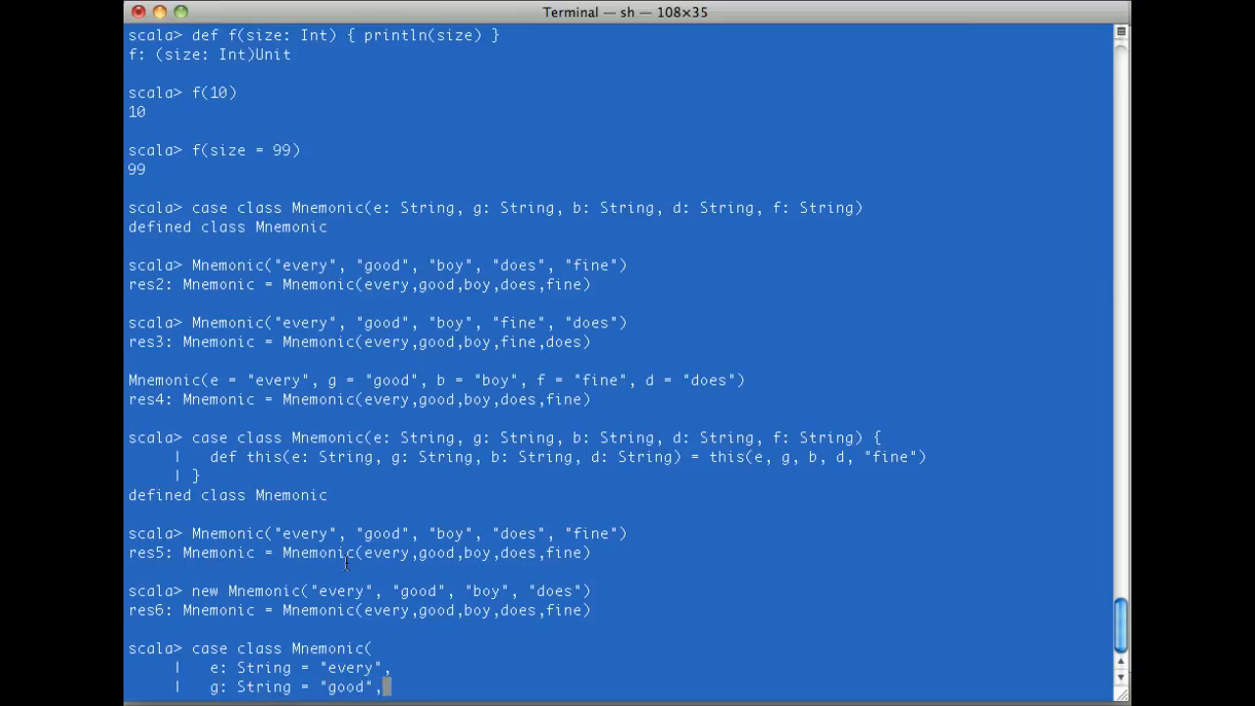
key(Return)
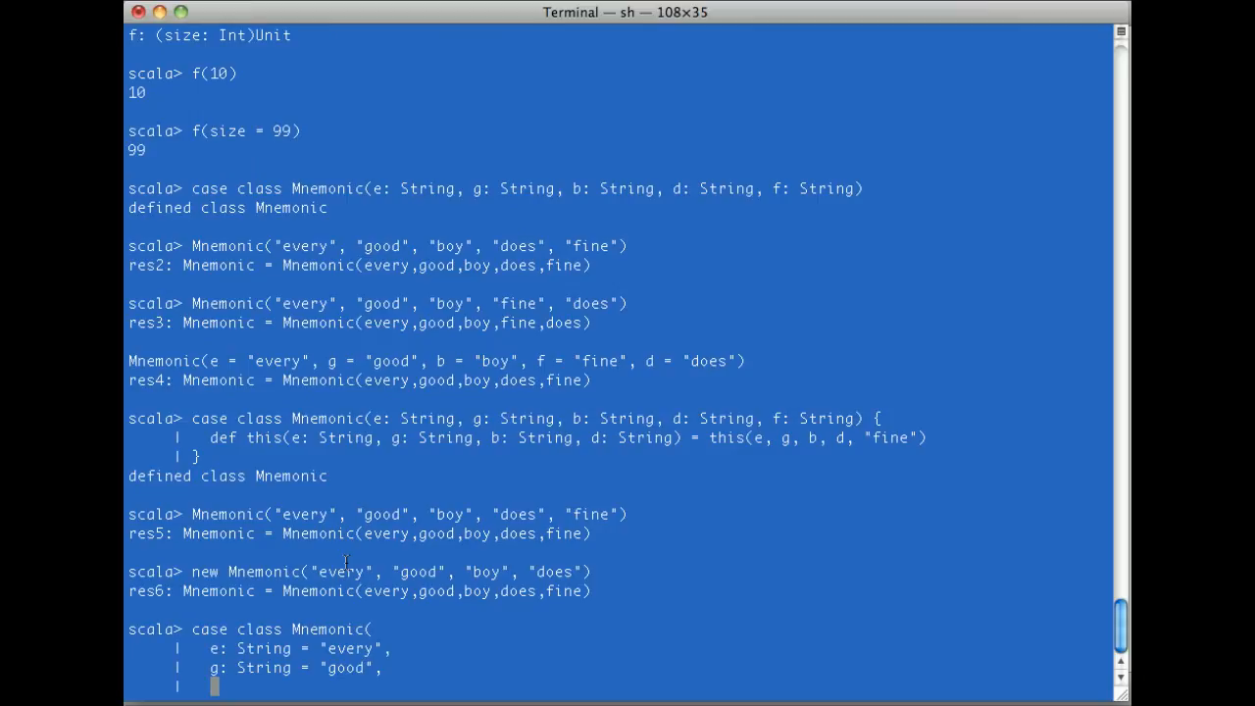
- Add defaulted fields b = "boy", d = "does" and f = "fine" to finish the definition
text(b: String = "boy",)
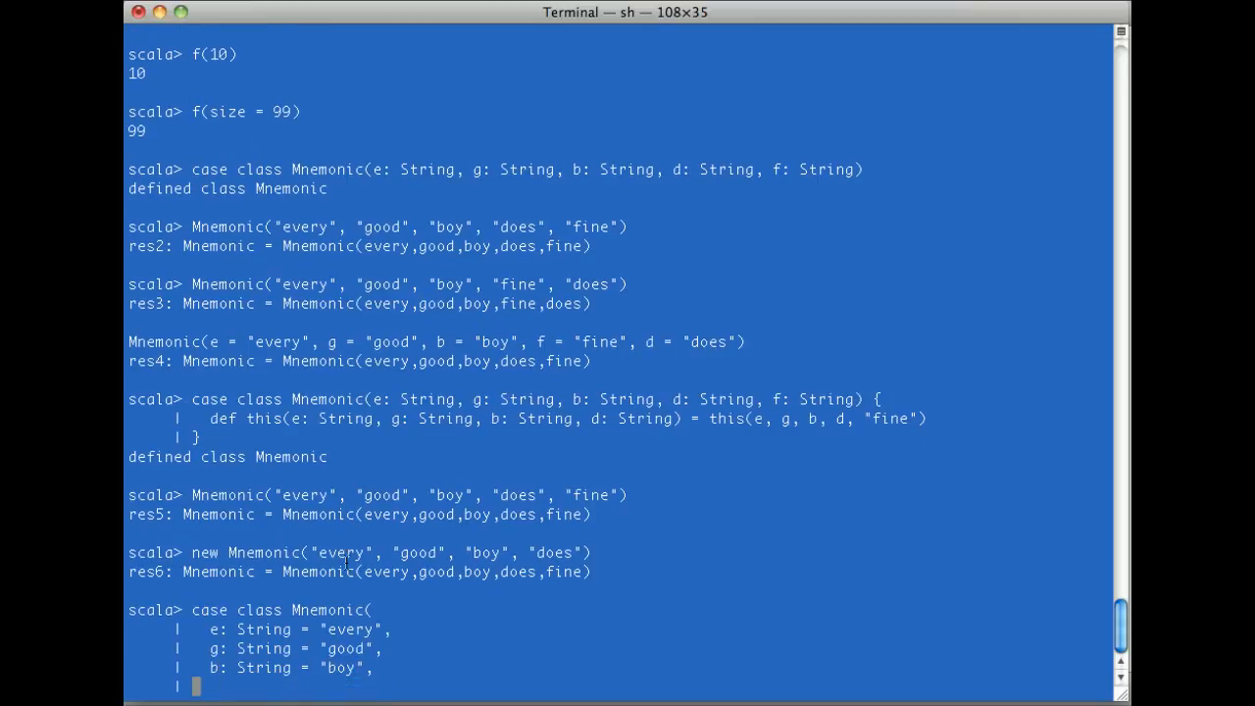
text(d: Sri)
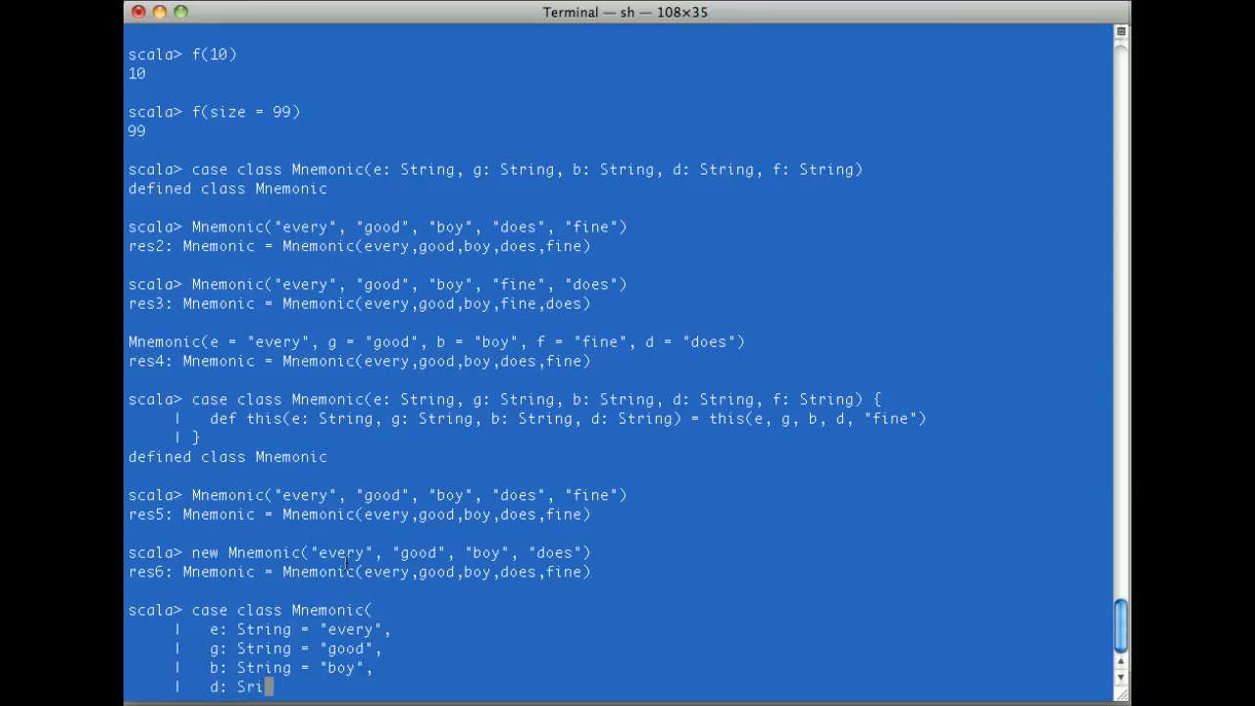
text(ting = ")
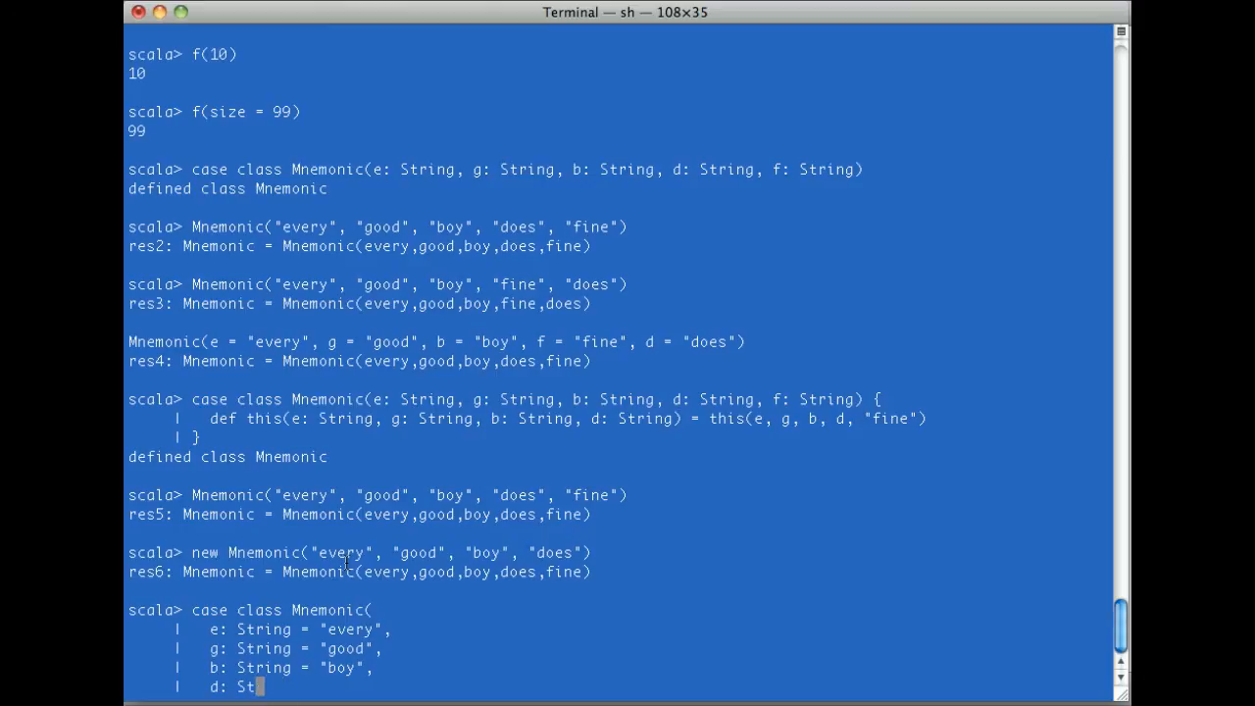
text(ring = "does",)
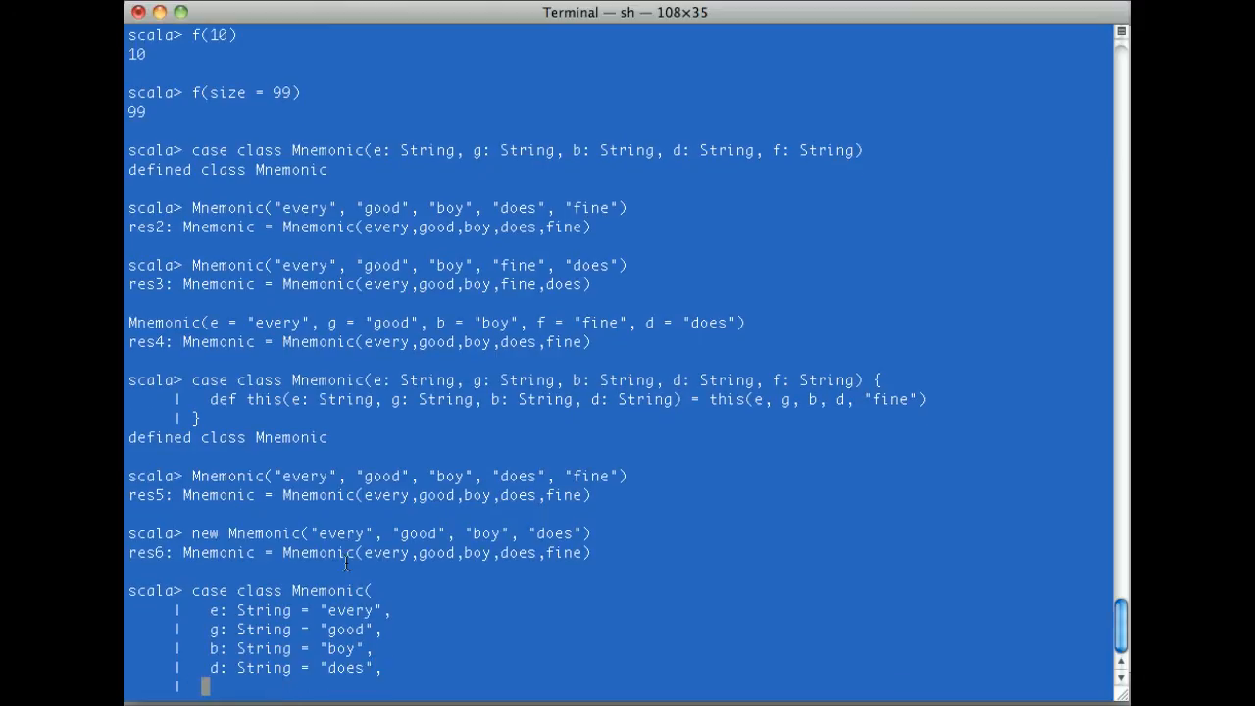
text(f: String = "fine")
text())
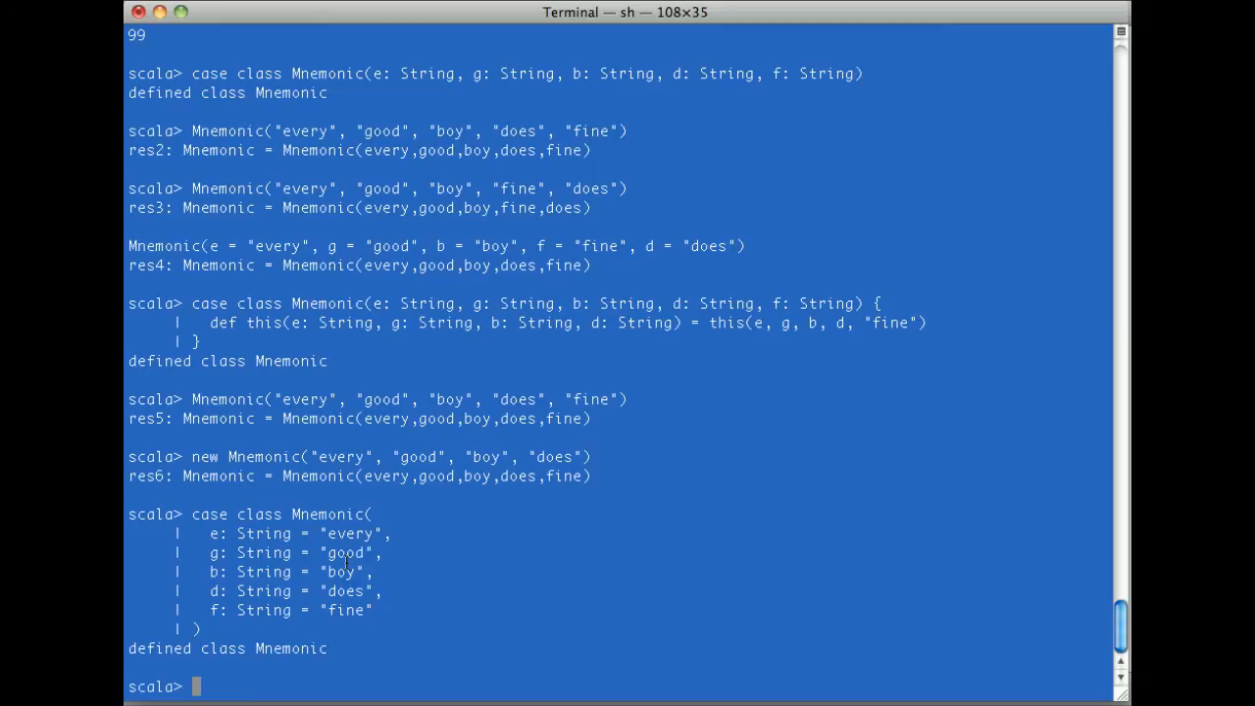
- Evaluate Mnemonic() with all defaults, then val m = Mnemonic(b = "buoy", f = "float")
text(Mnemonic()
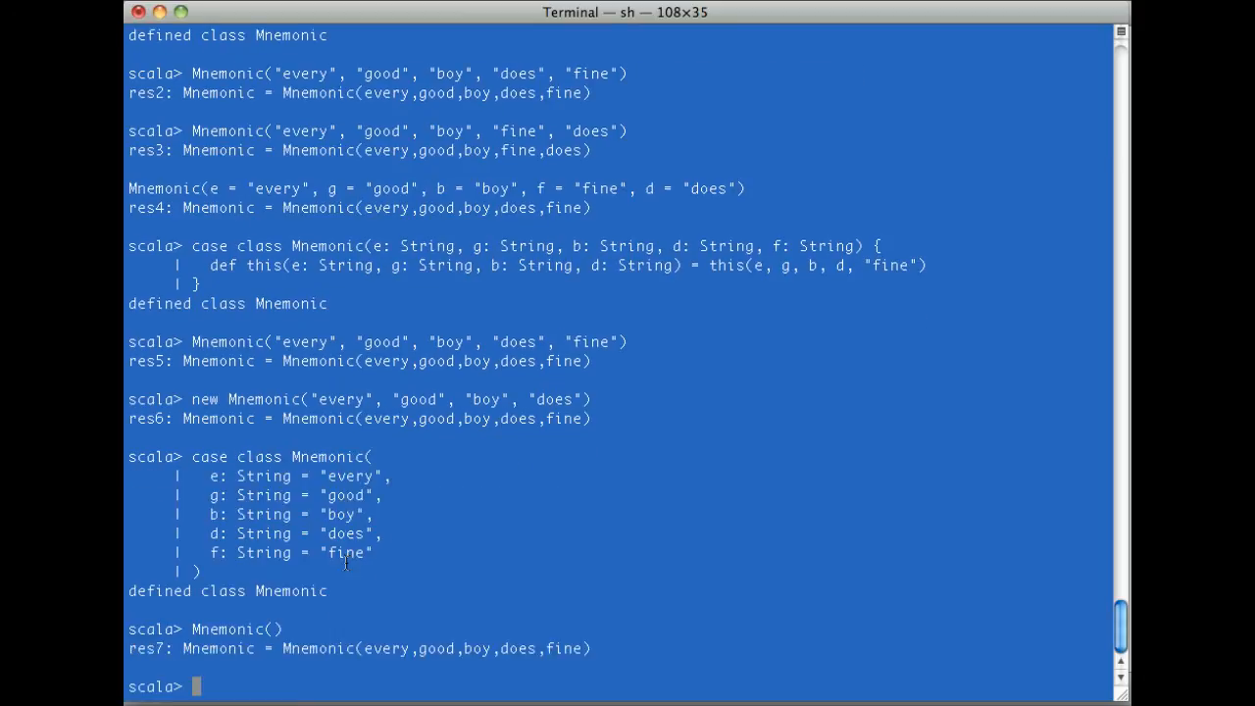
text(val m =)
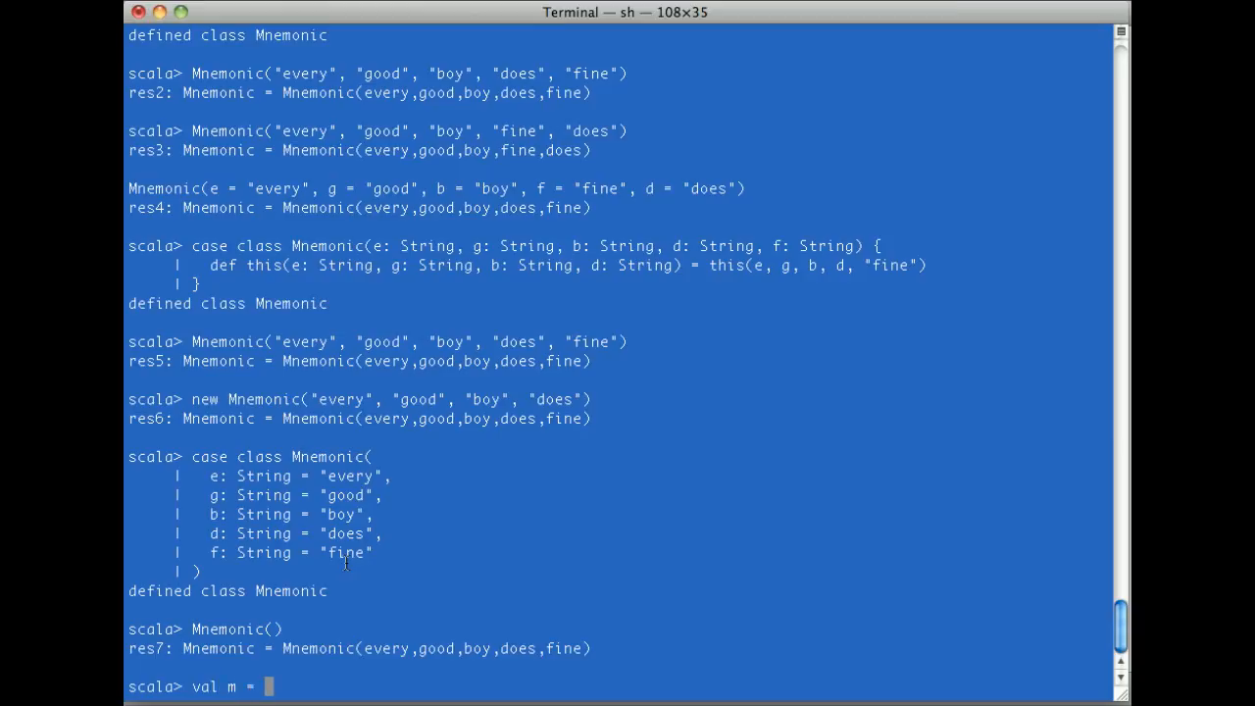
text(Mnemonic()
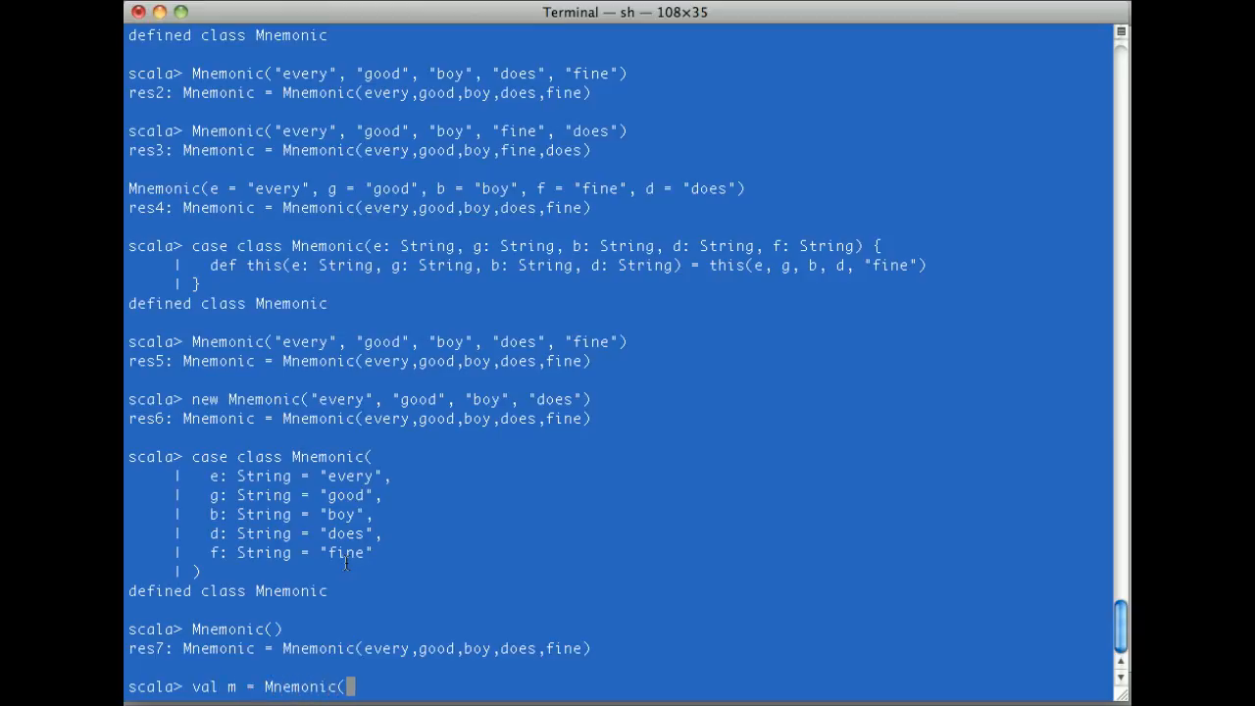
text(b = "b)
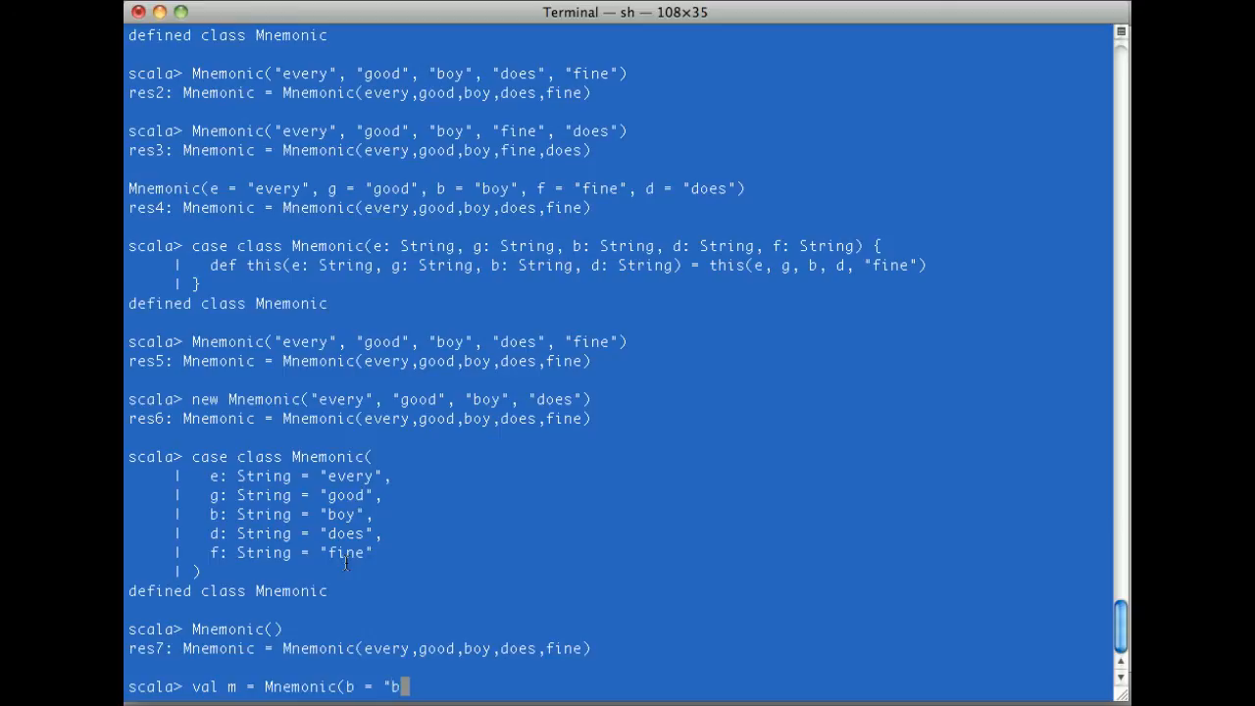
text(uoy", f =)
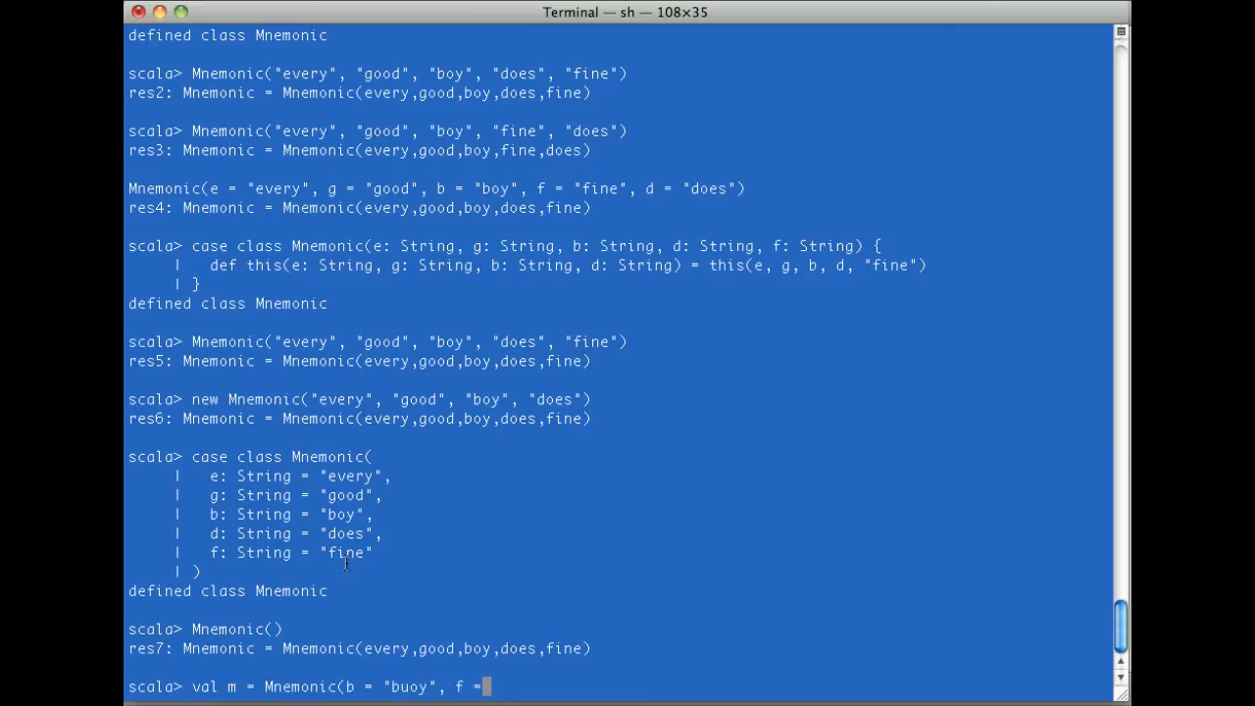
text("float")
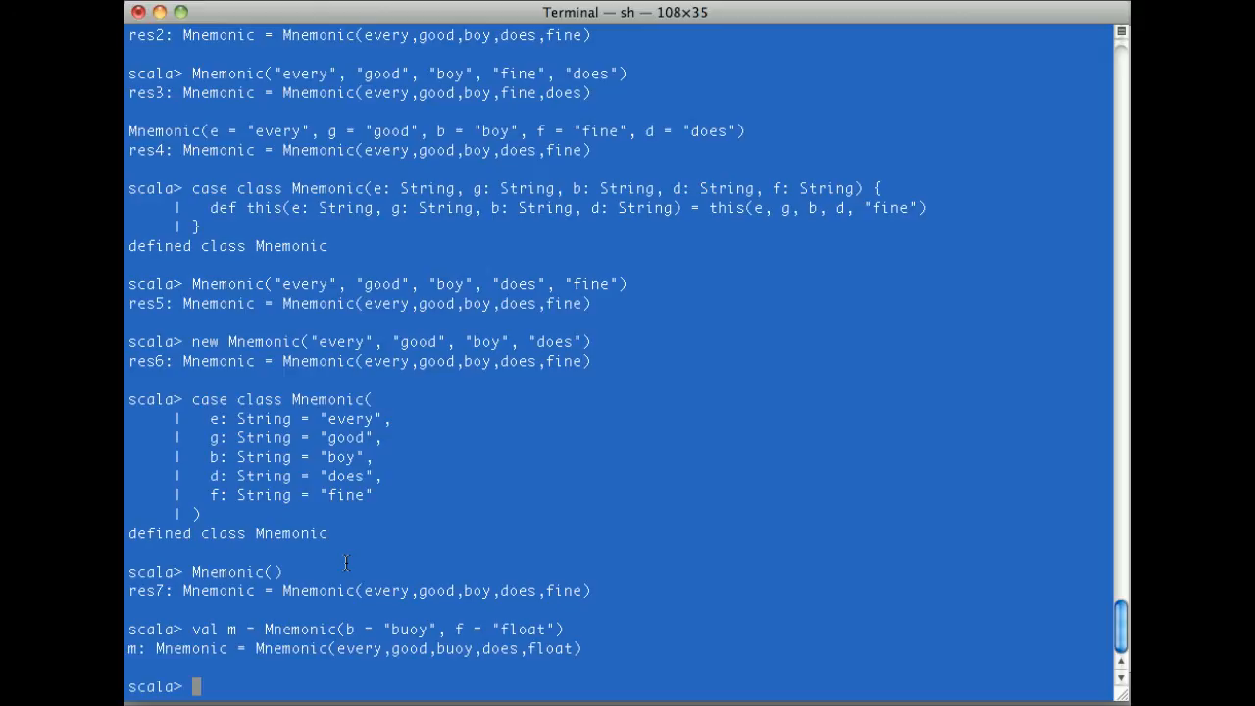
- Define val n as an all-default Mnemonic()
text(m)
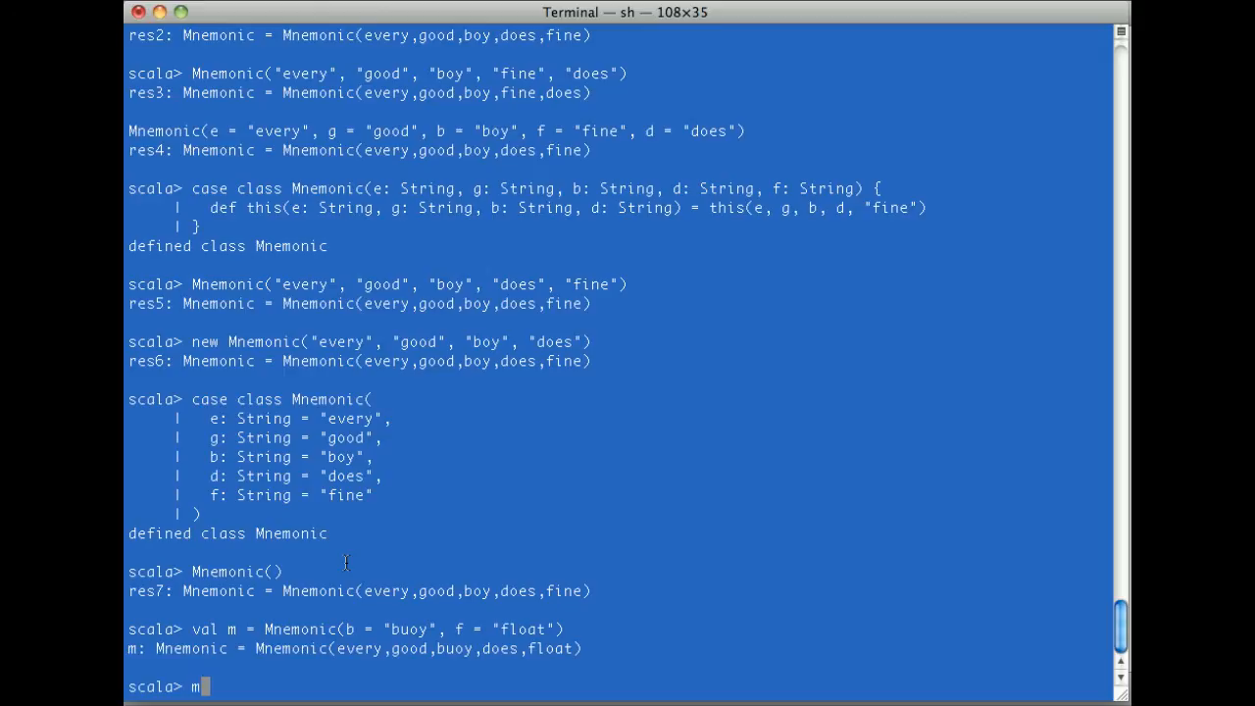
text(.)
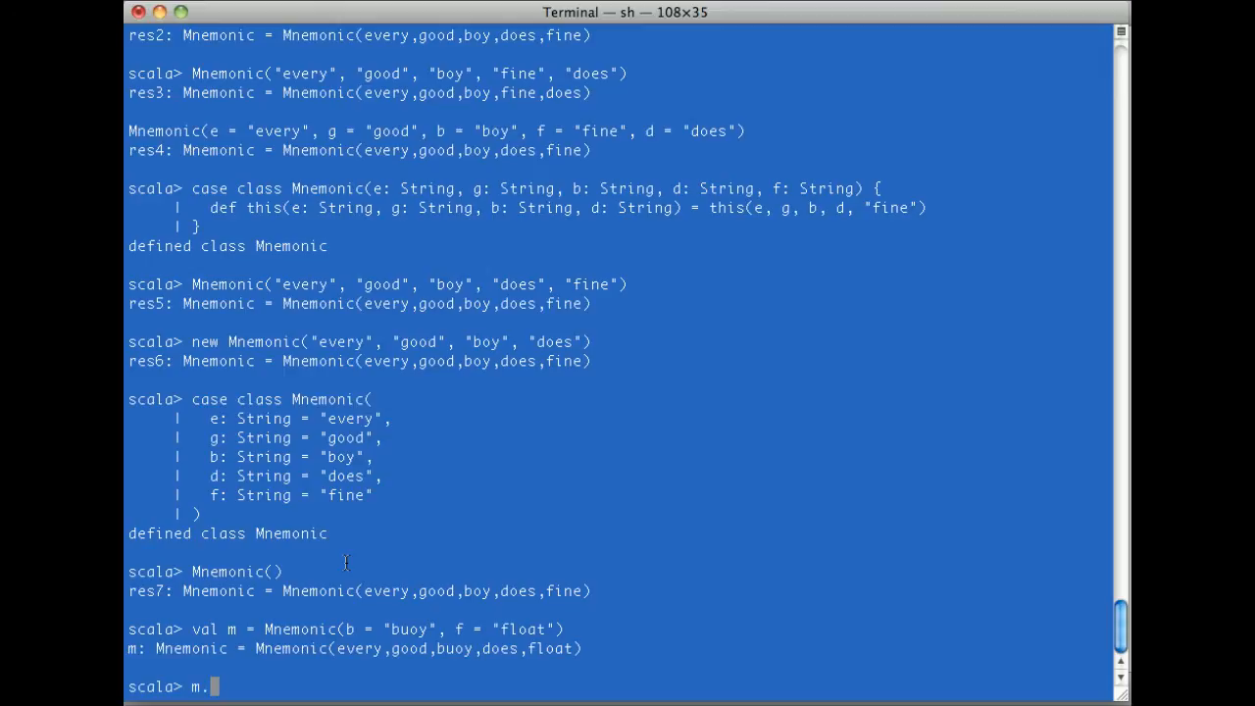
text(val n =)
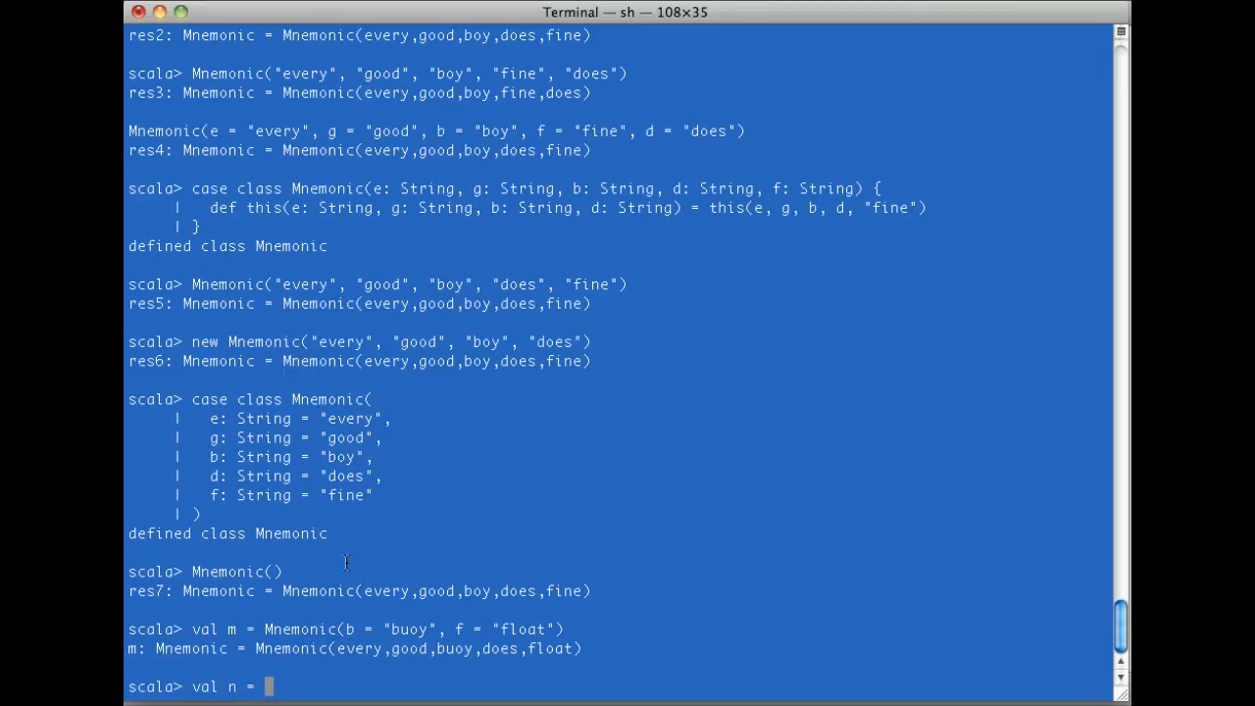
text(M)
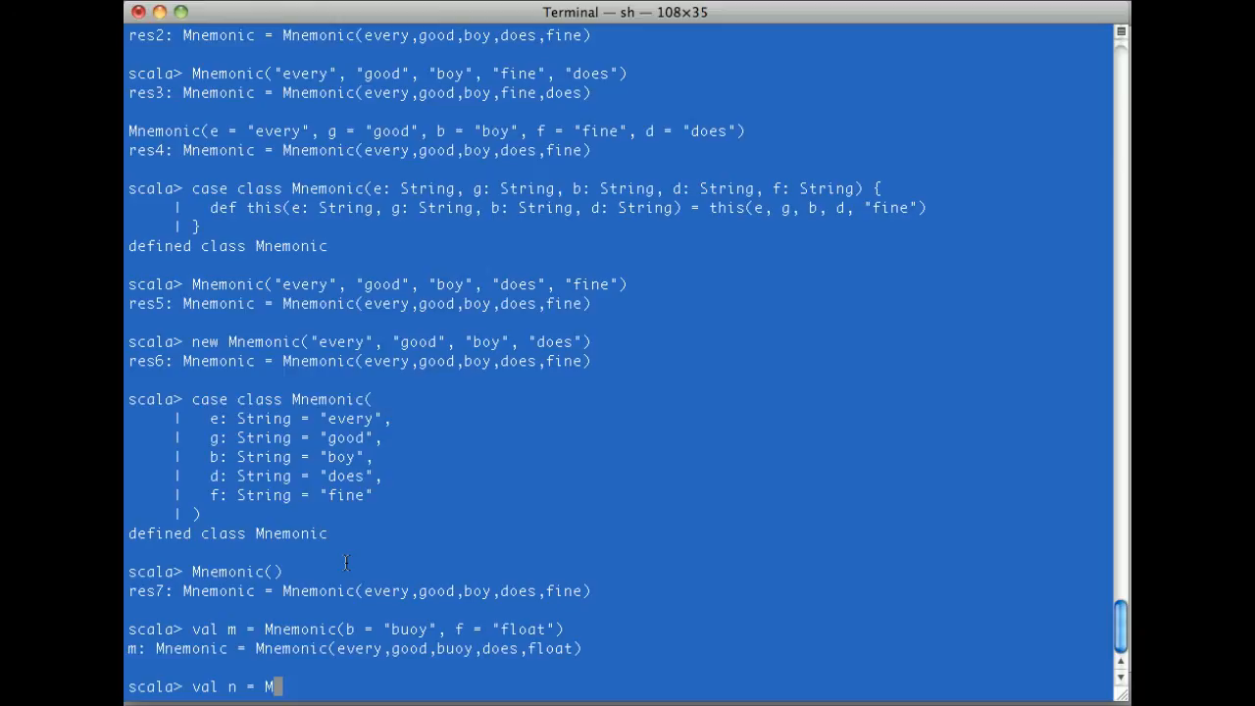
text(nemonic())
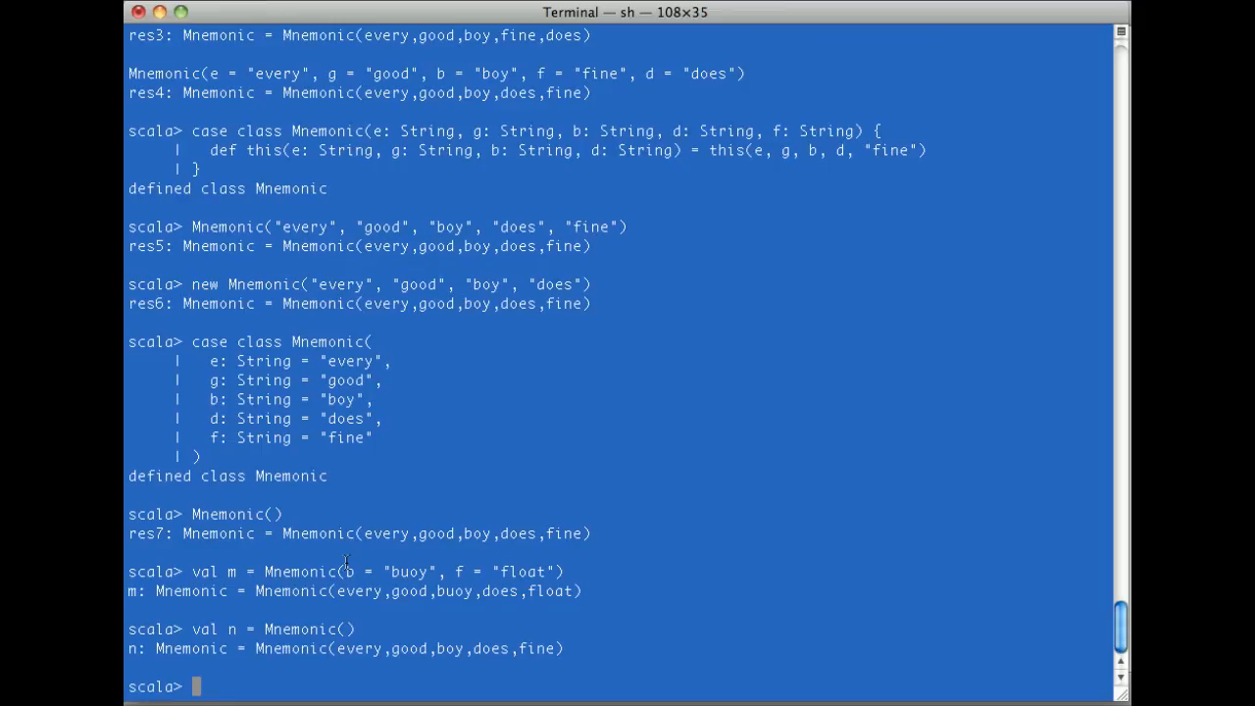
- Start n.copy with b = "bratwurst", d = "deserves" and a new f value
text(n.)
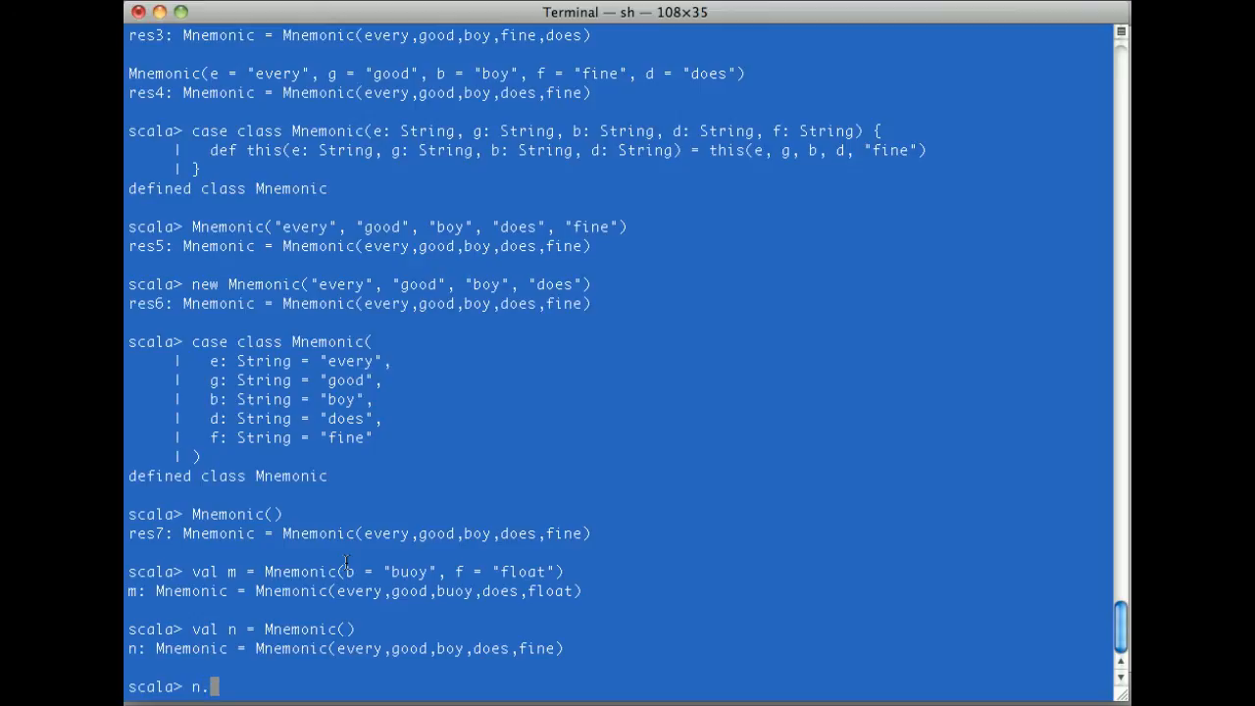
text(copy()
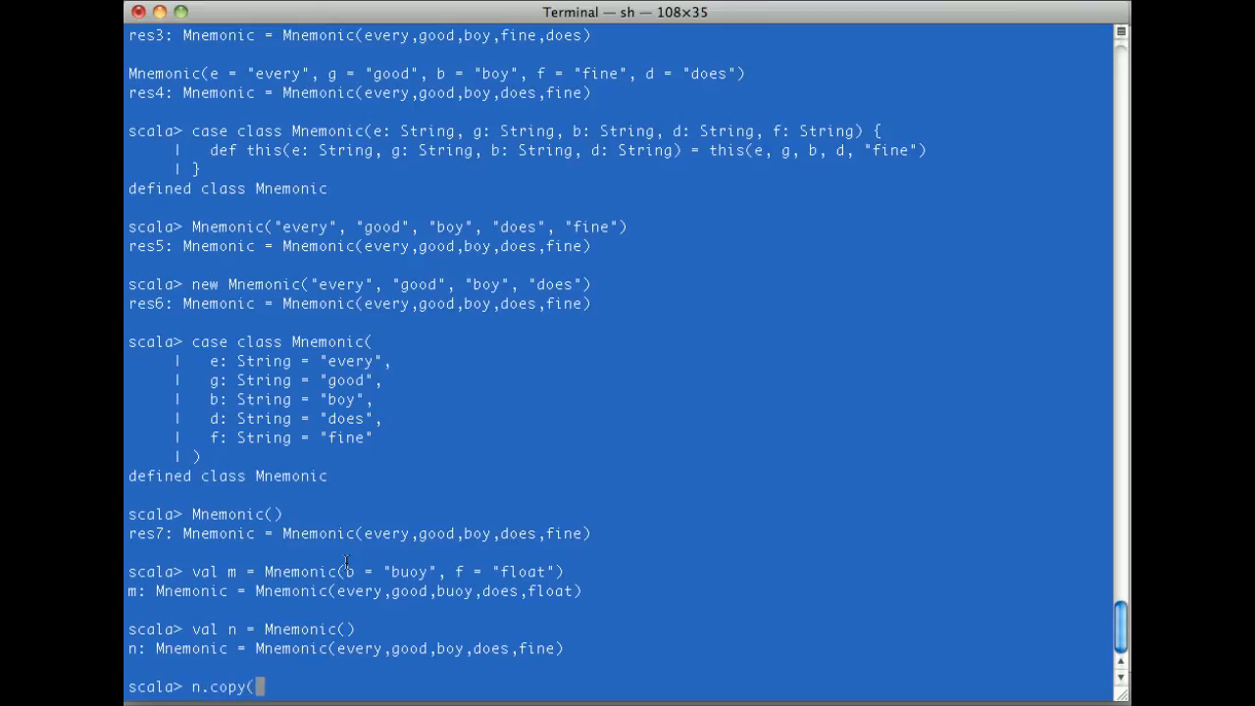
text(b = ")
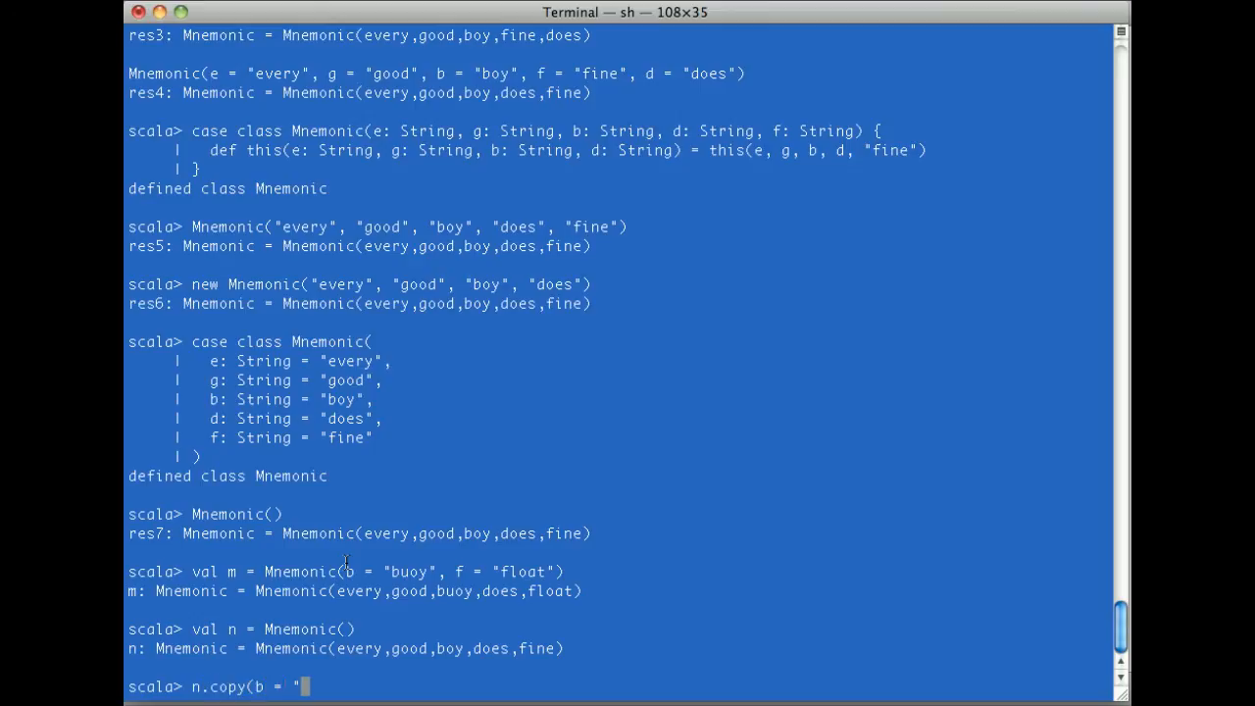
text(bratw)
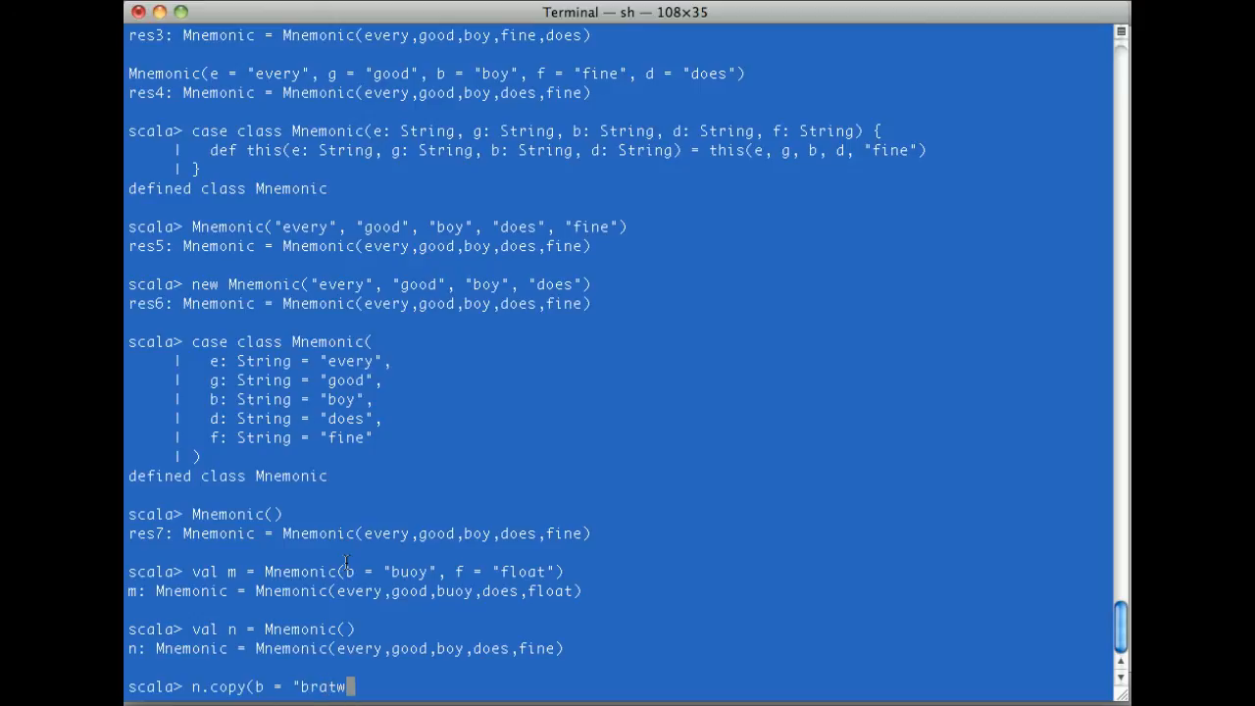
text(urst", d = ")
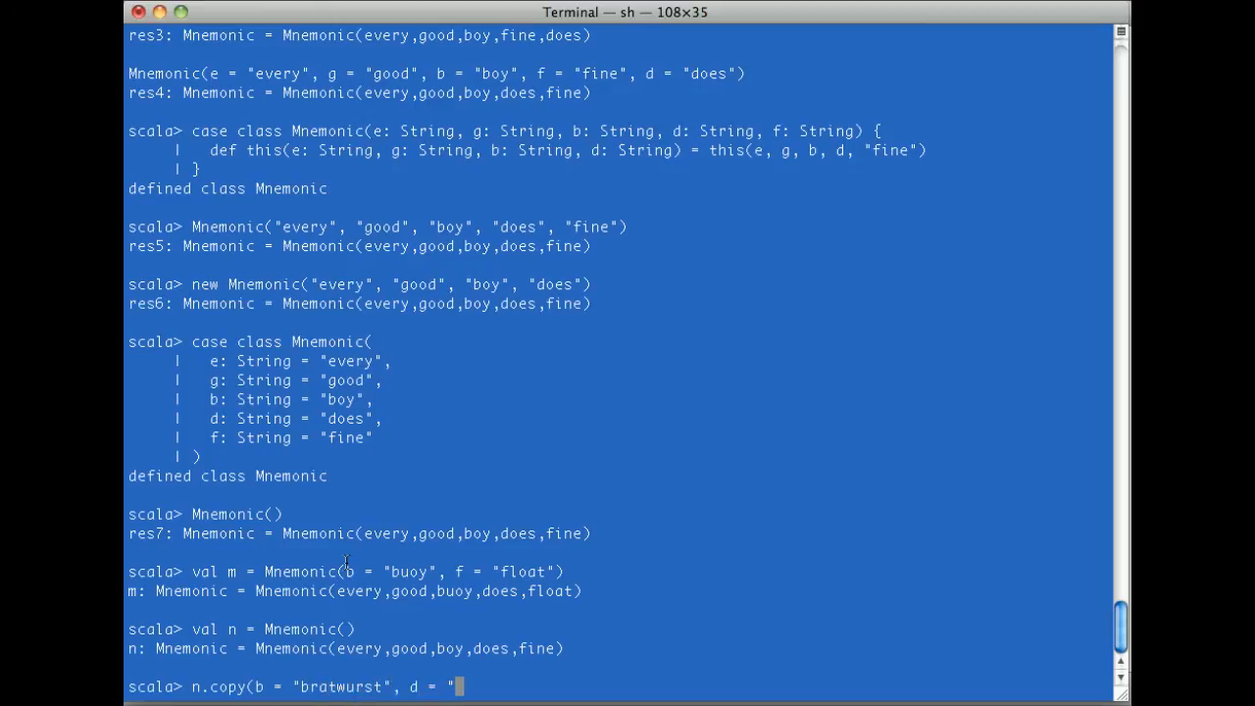
text(dese)
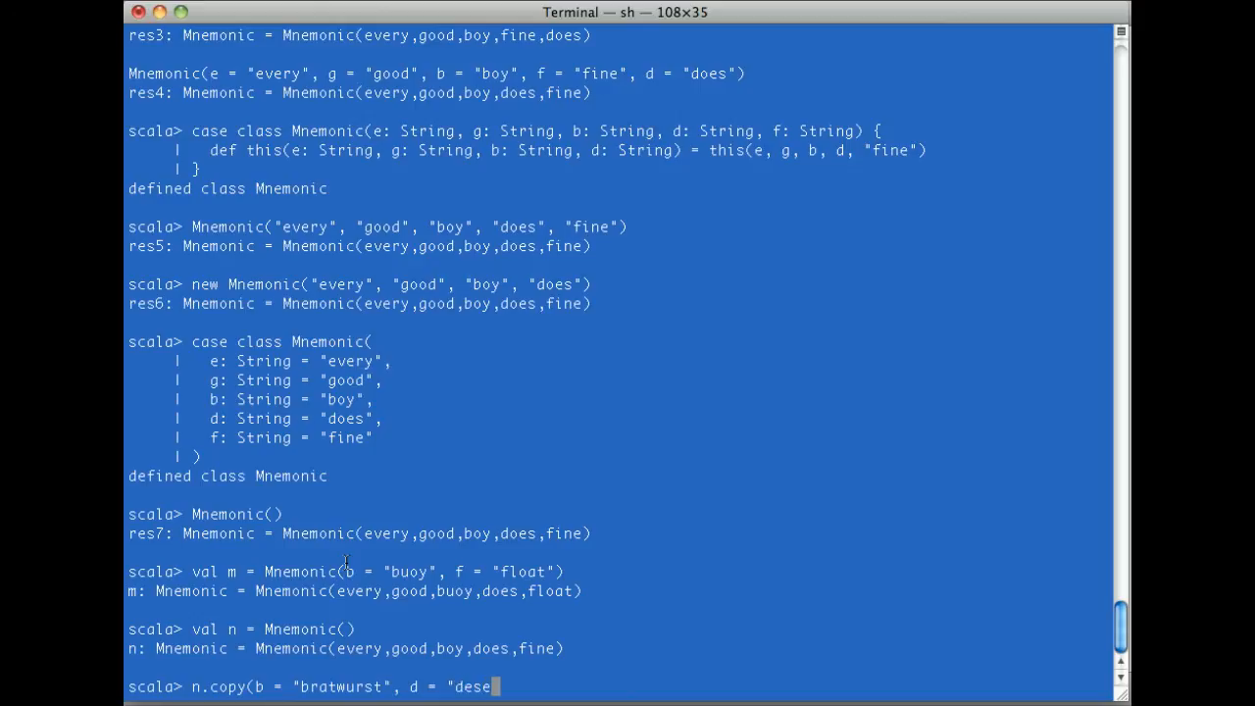
text(rves",)
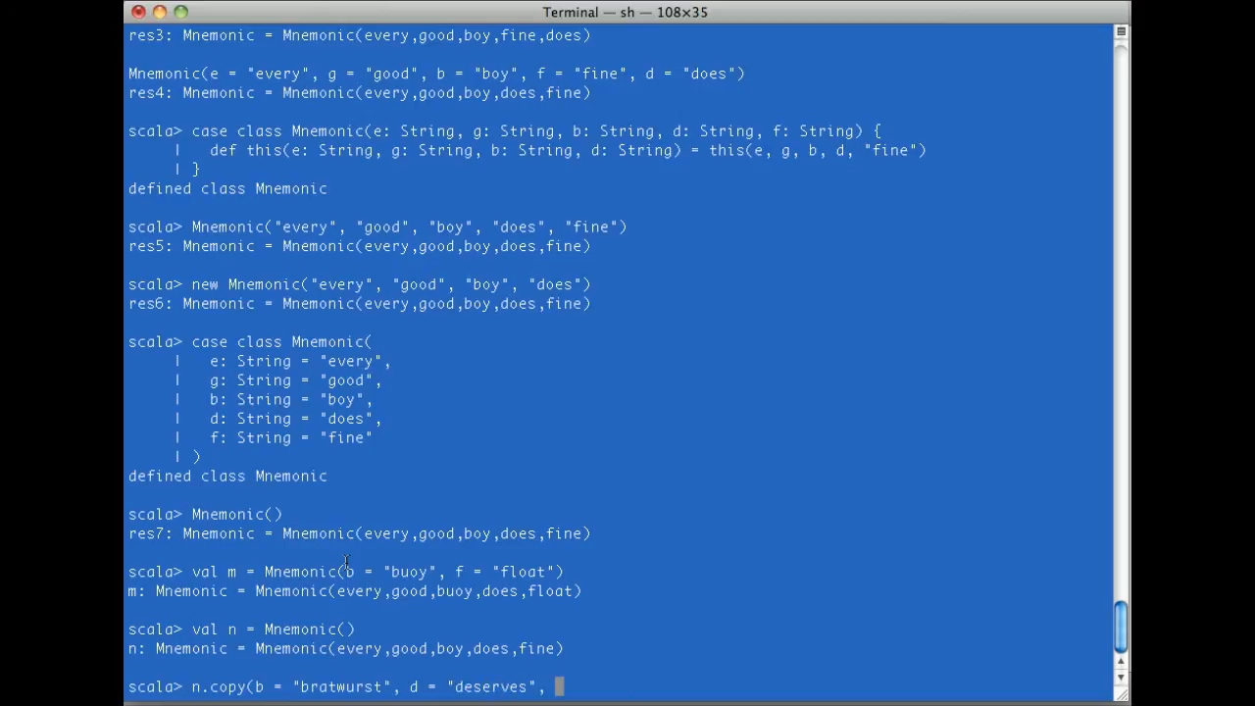
text(f = "fla)
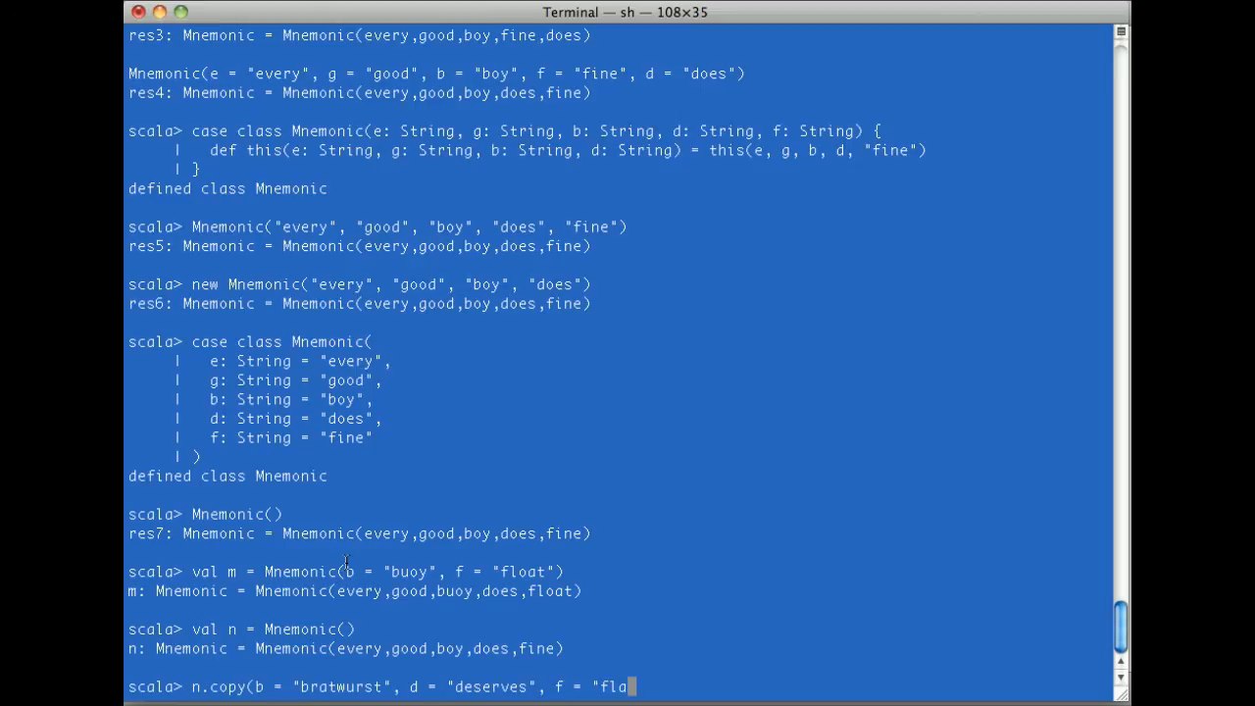